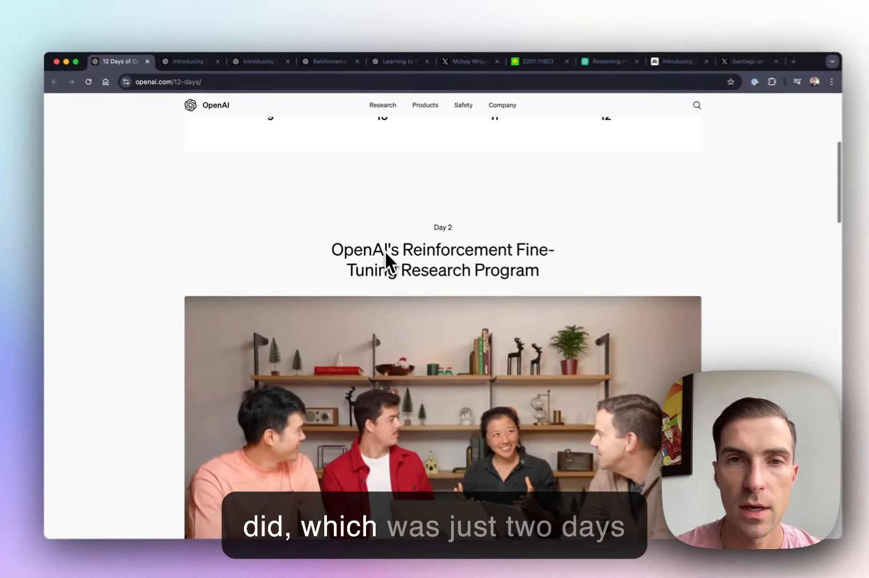
Scroll the 12 Days of OpenAI page to the Day 2 Reinforcement Fine-Tuning entry
{"action": "scroll", "scroll_direction": "down", "scroll_amount": 3}
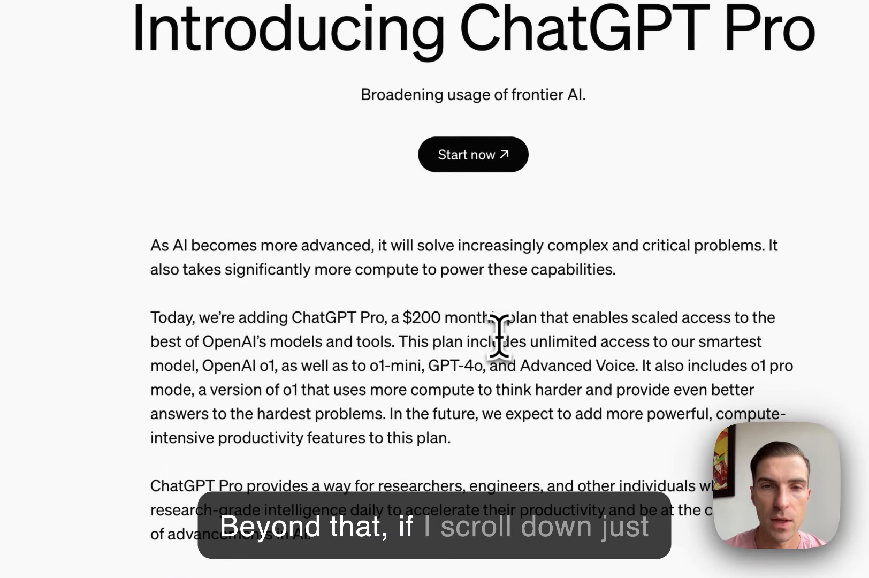
Bring up the ChatGPT Pro tab's o1 pro mode benchmark charts for math, coding and science
{"action": "scroll", "scroll_direction": "down", "scroll_amount": 3}
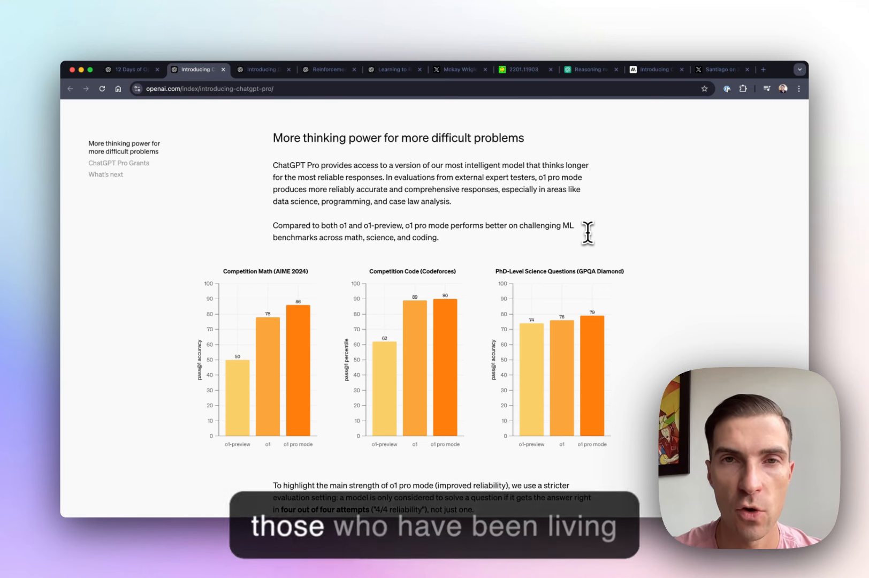
{"action": "left_click", "coordinate": [262, 69]}
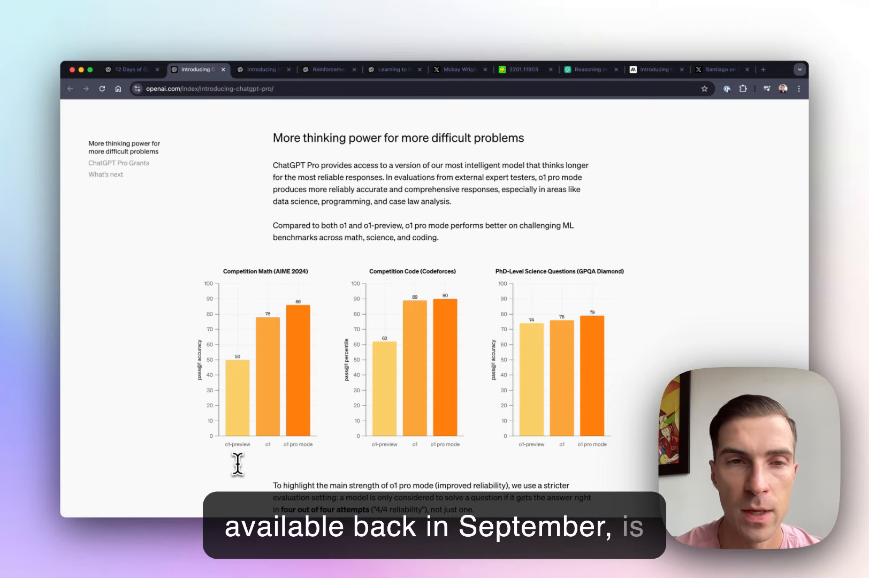
{"action": "mouse_move", "coordinate": [380, 360]}
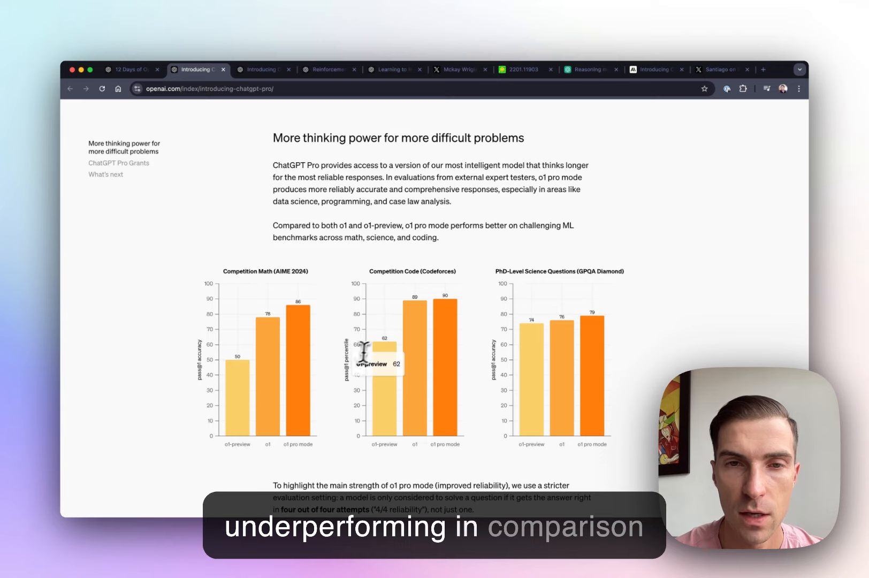
{"action": "mouse_move", "coordinate": [527, 353]}
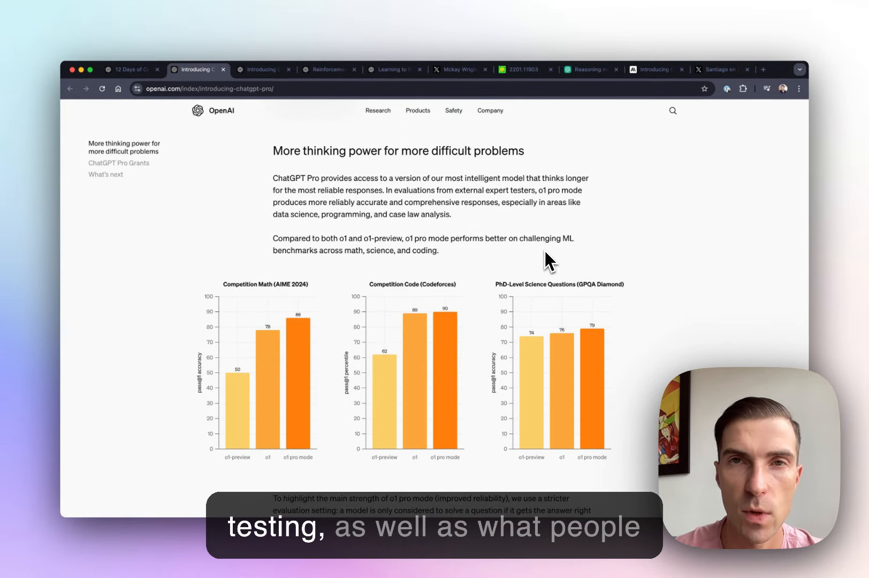
Read past the 4/4 reliability charts, Pro Grants and What's next, then return to the top
{"action": "scroll", "scroll_direction": "down", "scroll_amount": 3}
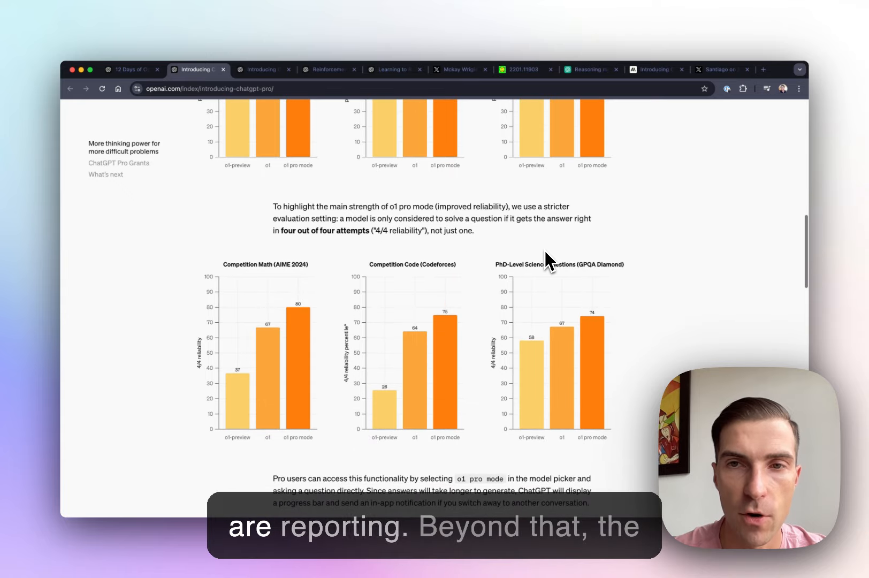
{"action": "scroll", "scroll_direction": "down", "scroll_amount": 3}
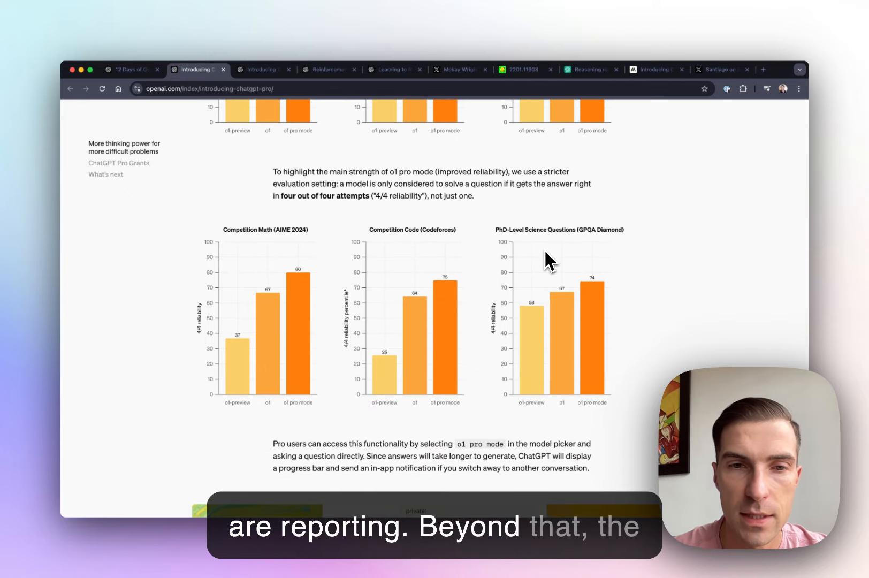
{"action": "scroll", "scroll_direction": "down", "scroll_amount": 3}
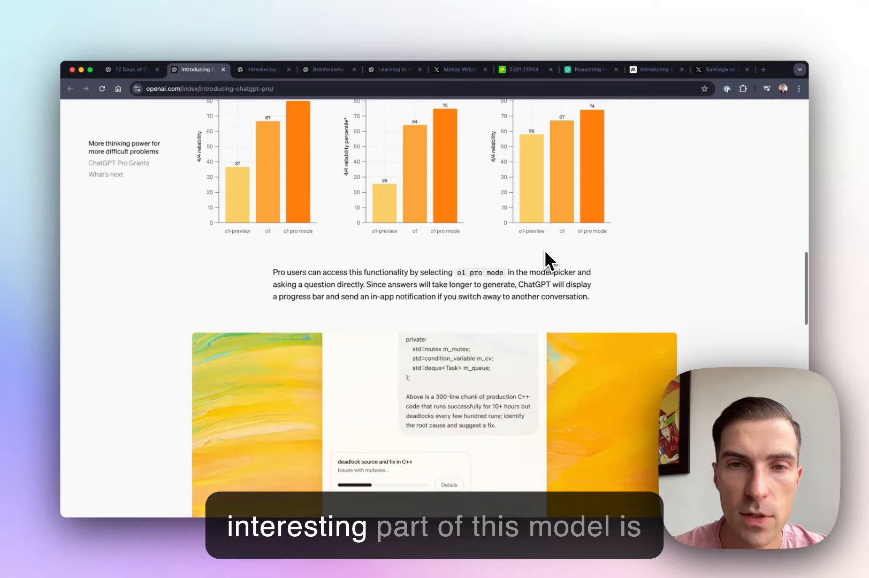
{"action": "scroll", "scroll_direction": "down", "scroll_amount": 3}
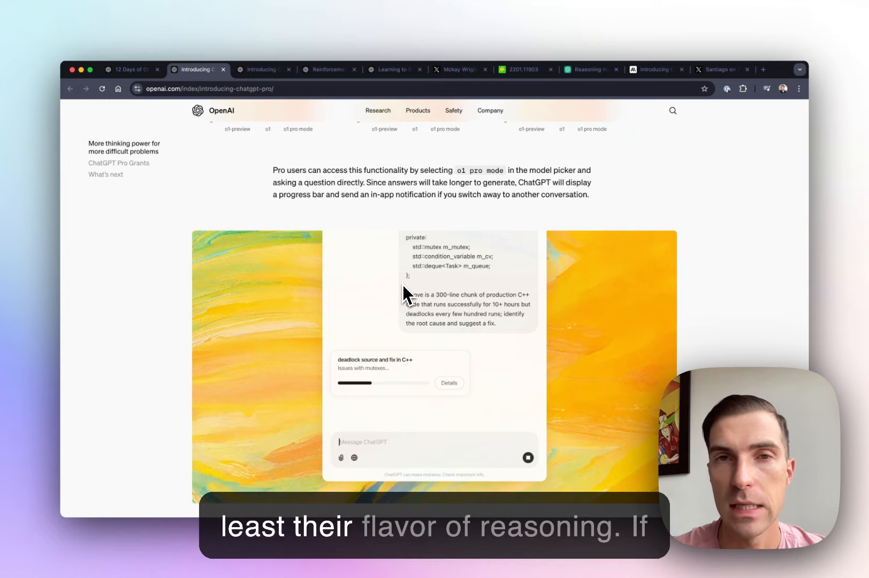
{"action": "scroll", "scroll_direction": "down", "scroll_amount": 3}
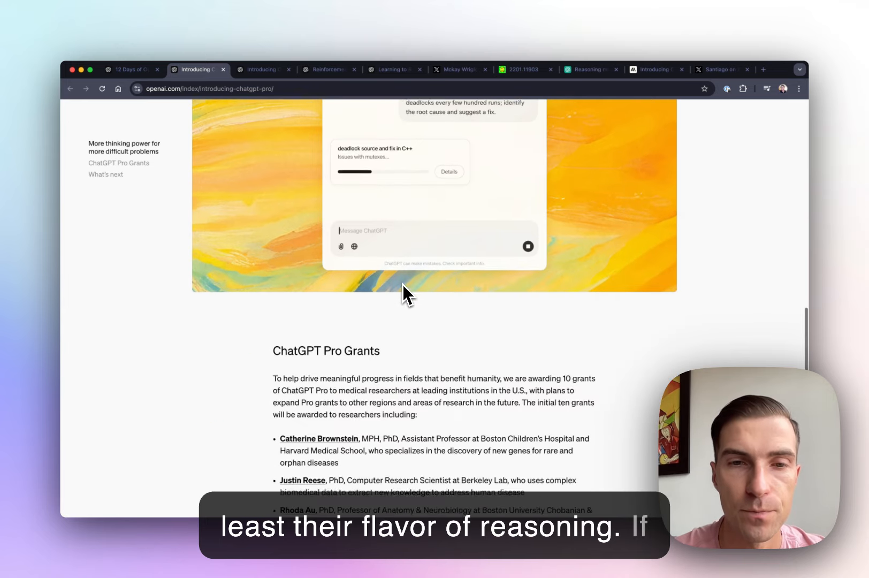
{"action": "scroll", "scroll_direction": "down", "scroll_amount": 3}
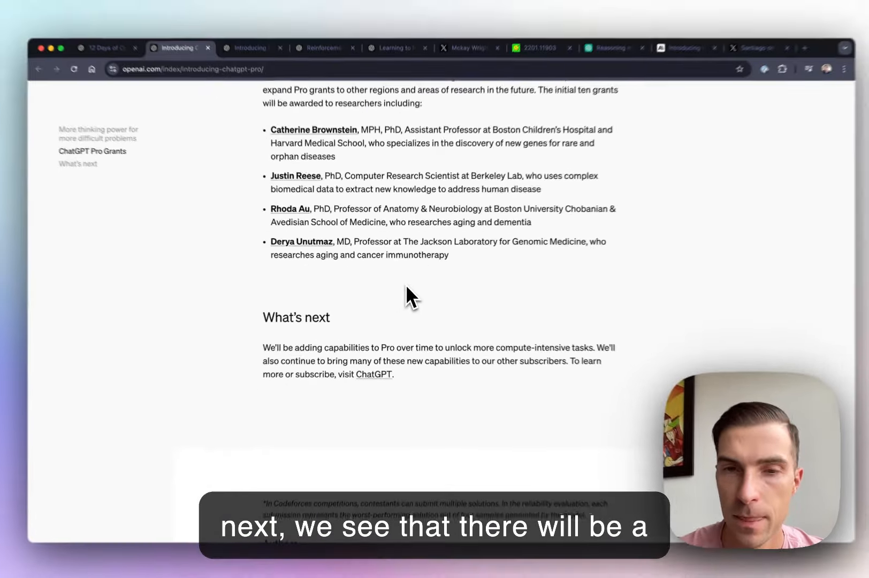
{"action": "scroll", "scroll_direction": "up", "scroll_amount": 3}
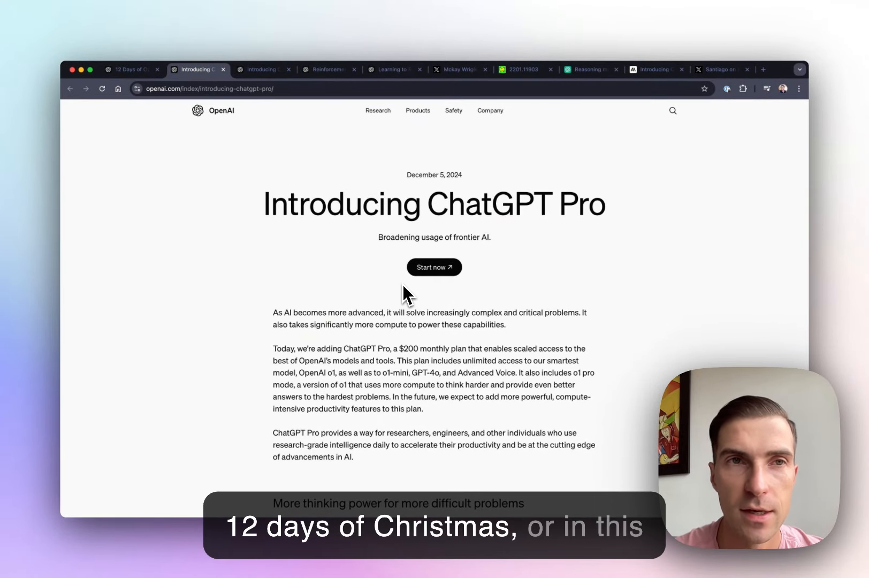
From the 12 Days of OpenAI page, open the Reinforcement Fine-Tuning Research Program page
{"action": "left_click", "coordinate": [131, 69]}
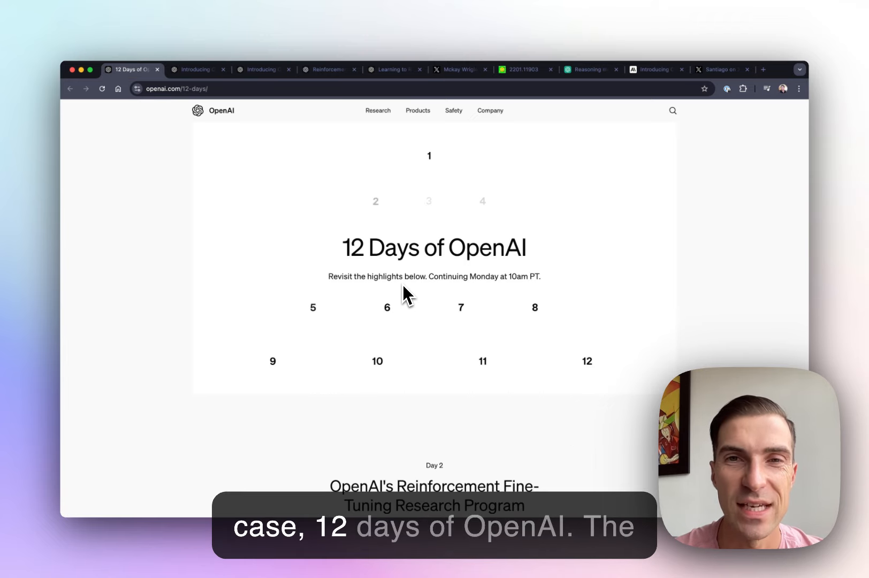
{"action": "left_click", "coordinate": [262, 69]}
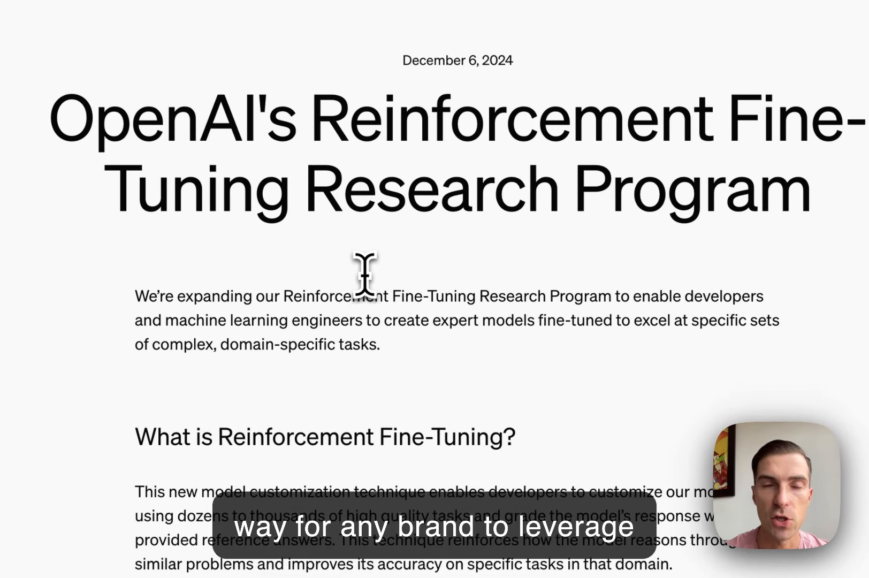
{"action": "scroll", "scroll_direction": "down", "scroll_amount": 3}
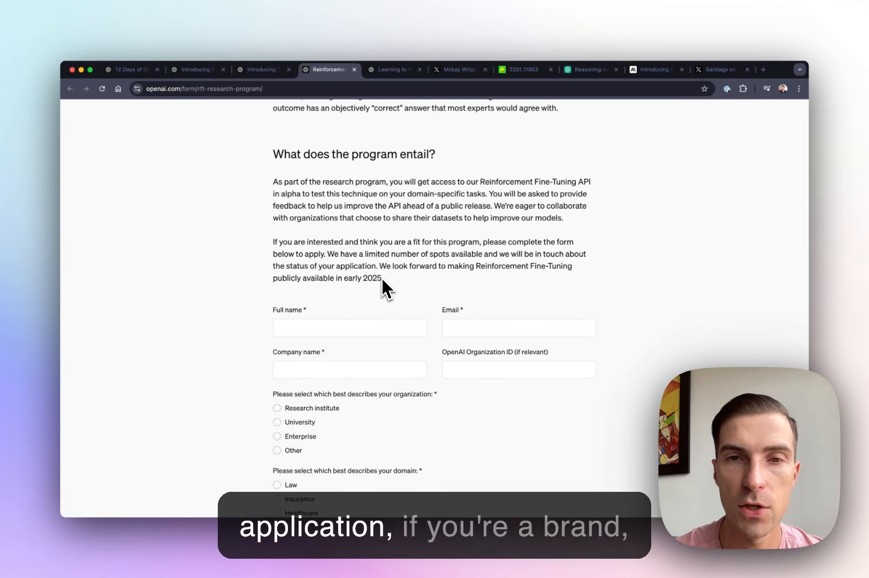
{"action": "scroll", "scroll_direction": "down", "scroll_amount": 3}
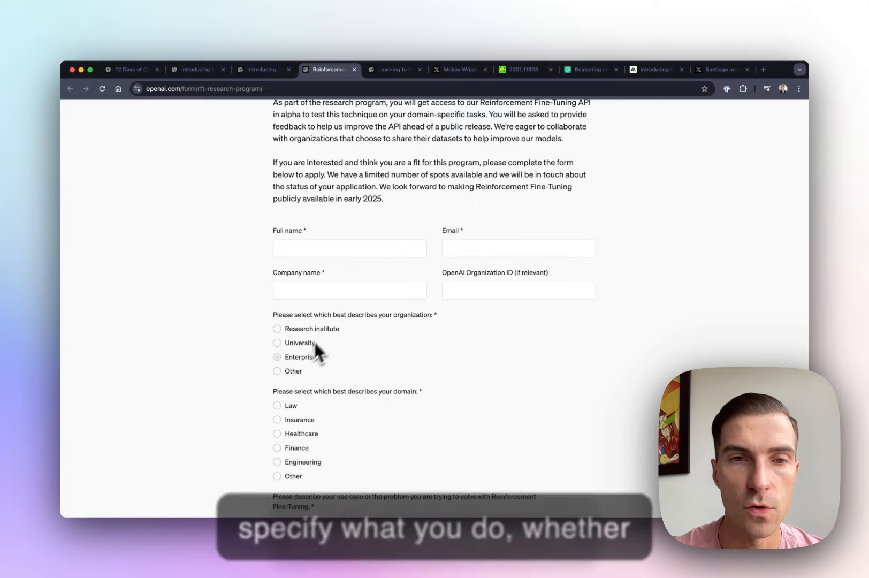
{"action": "left_click", "coordinate": [277, 357]}
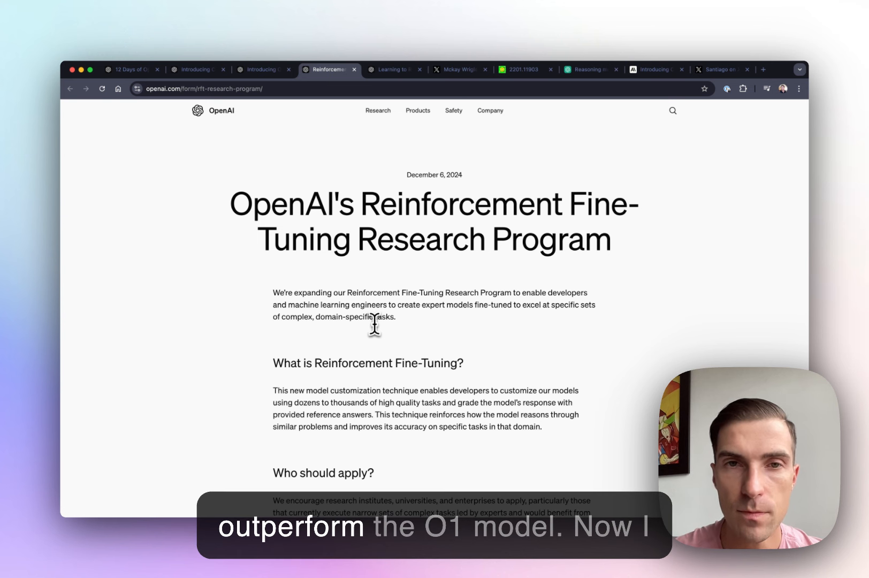
Switch to the 'Learning to Reason with LLMs' article tab
{"action": "left_click", "coordinate": [393, 69]}
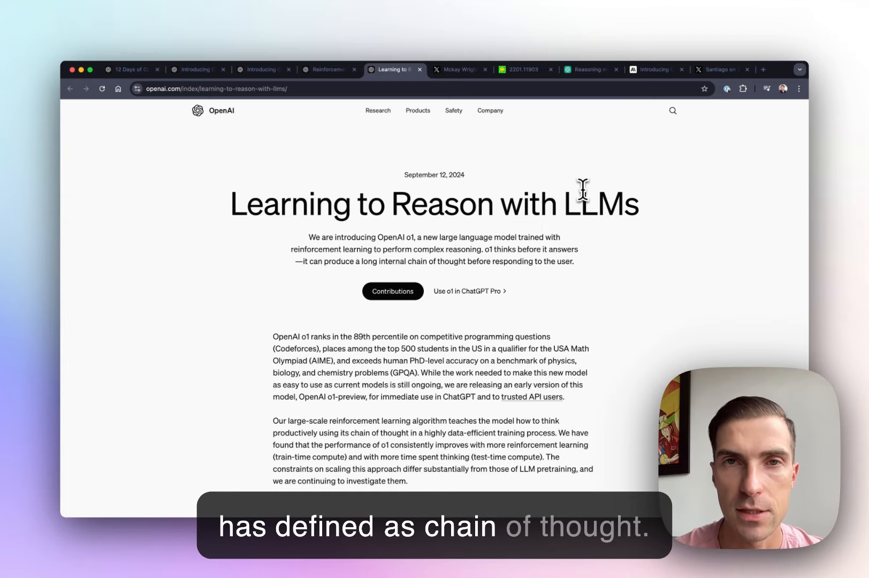
Skim the arXiv 2201.11903 Chain-of-Thought paper, then return to the Learning to Reason article
{"action": "left_click", "coordinate": [520, 70]}
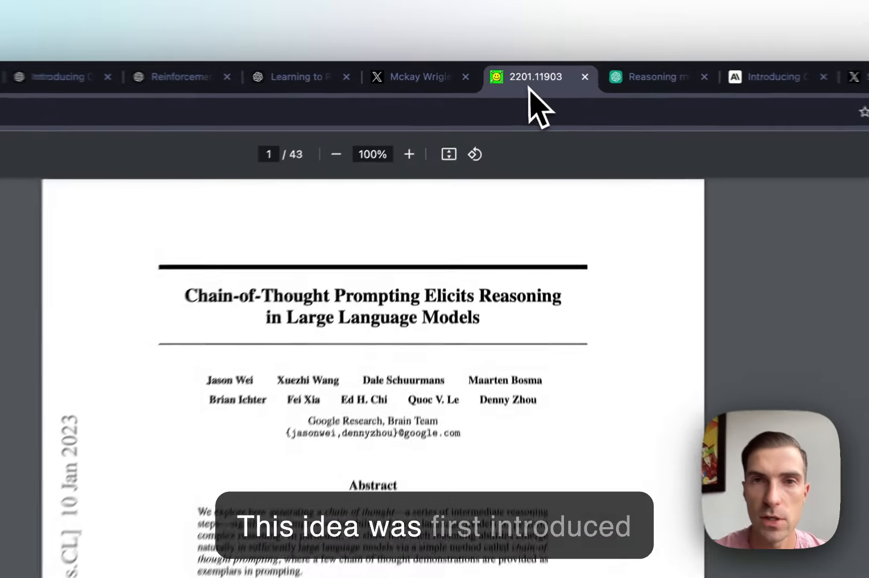
{"action": "scroll", "scroll_direction": "down", "scroll_amount": 3}
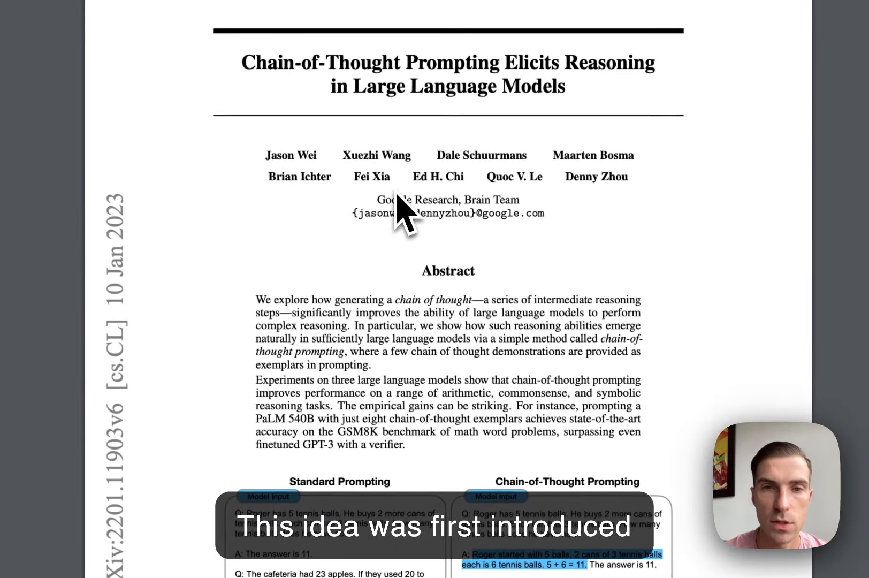
{"action": "scroll", "scroll_direction": "down", "scroll_amount": 3}
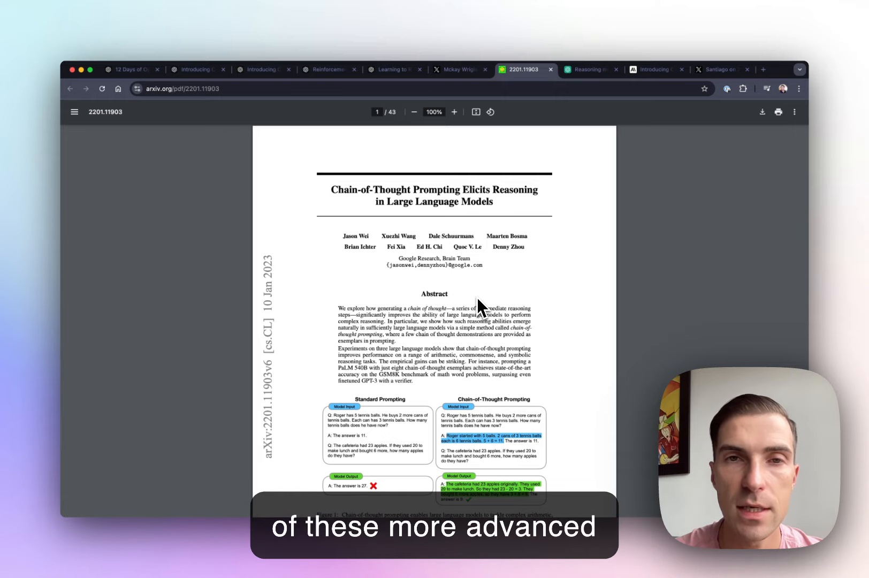
{"action": "mouse_move", "coordinate": [415, 244]}
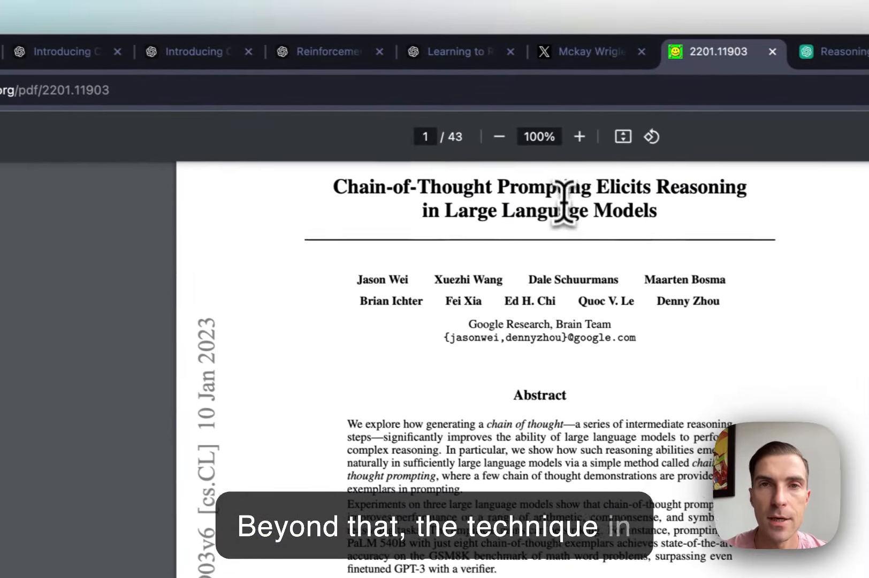
{"action": "left_click", "coordinate": [472, 52]}
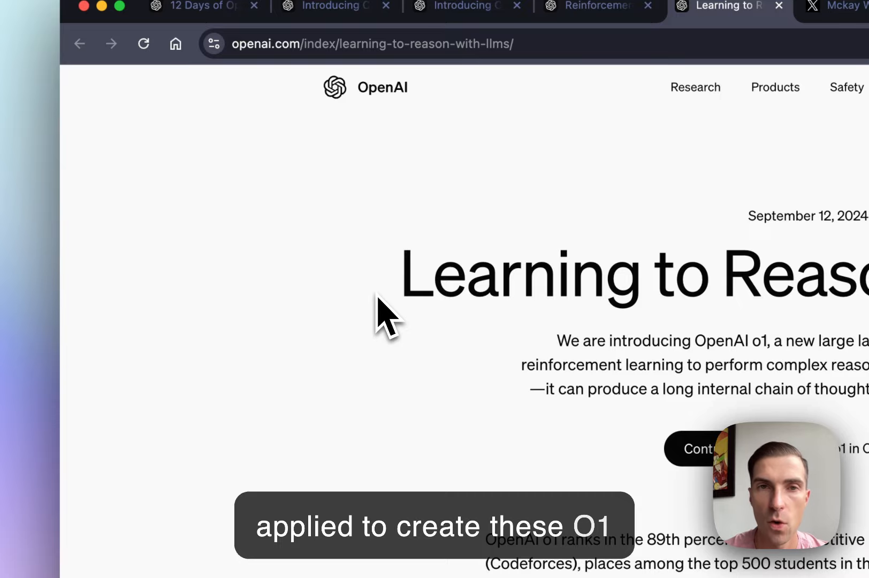
Scroll the Learning to Reason article to the Evals section's o1 versus GPT-4o charts
{"action": "scroll", "scroll_direction": "down", "scroll_amount": 3}
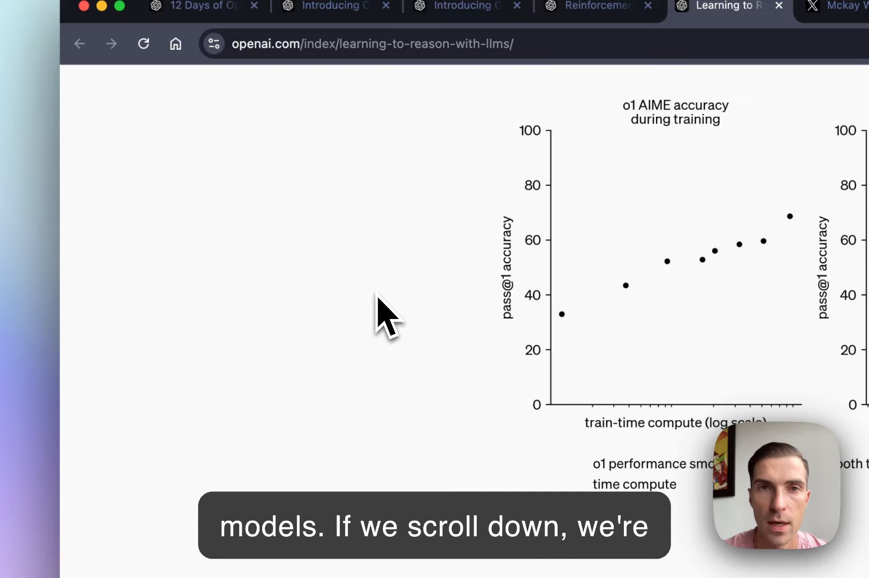
{"action": "scroll", "scroll_direction": "down", "scroll_amount": 3}
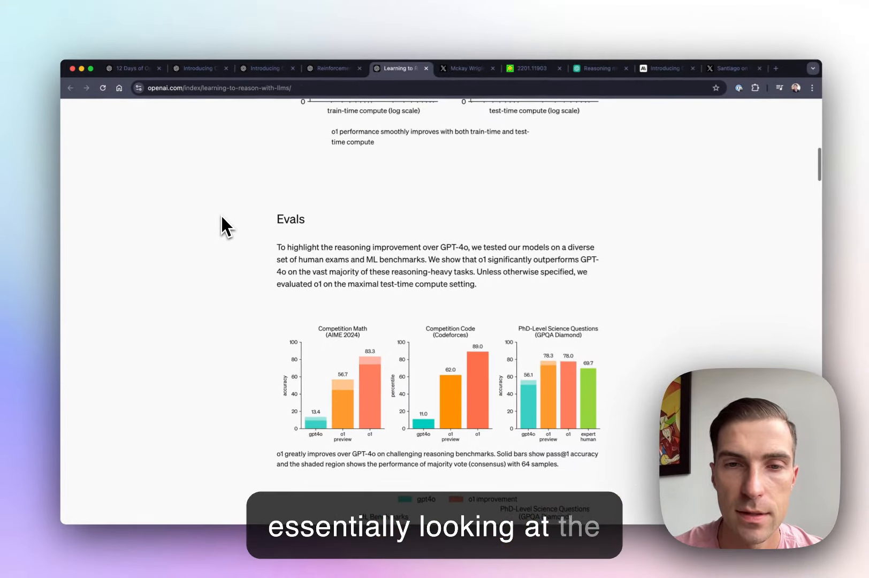
{"action": "scroll", "scroll_direction": "down", "scroll_amount": 3}
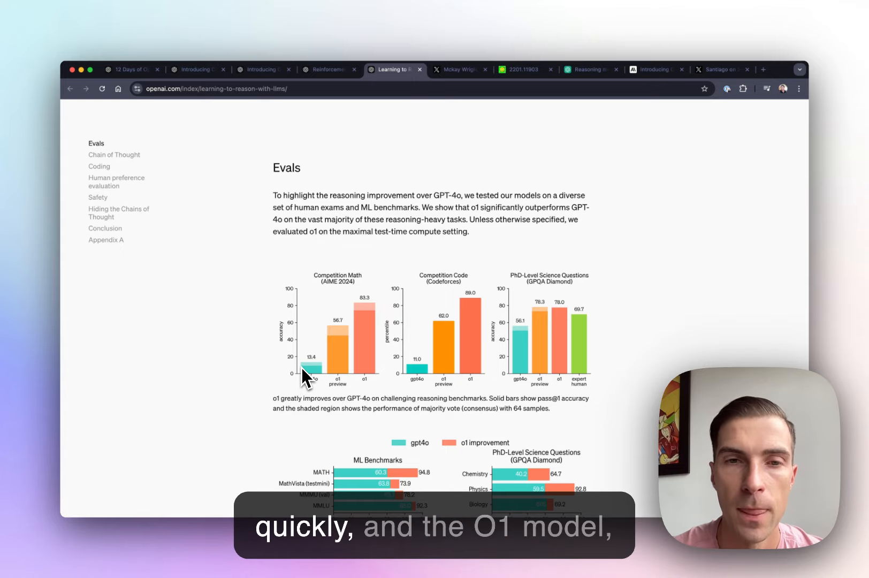
{"action": "mouse_move", "coordinate": [387, 388]}
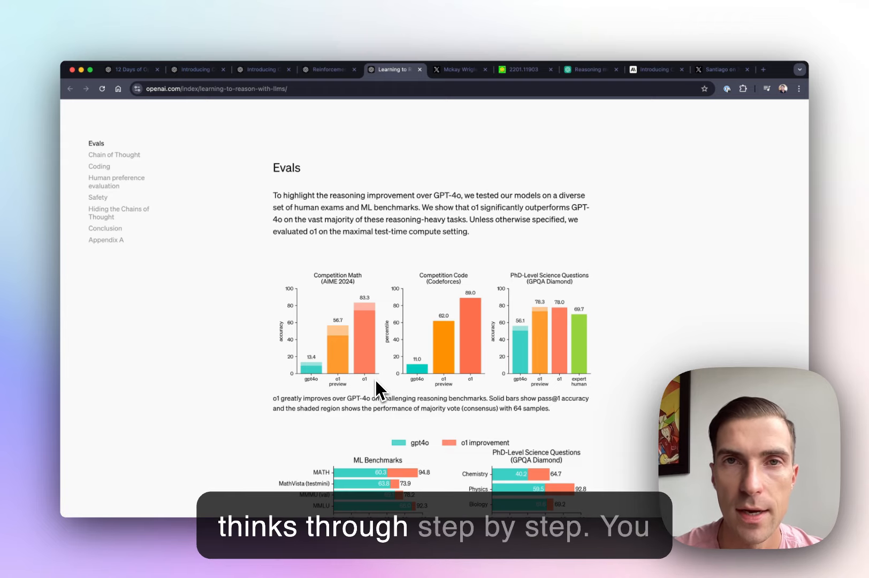
{"action": "scroll", "scroll_direction": "down", "scroll_amount": 3}
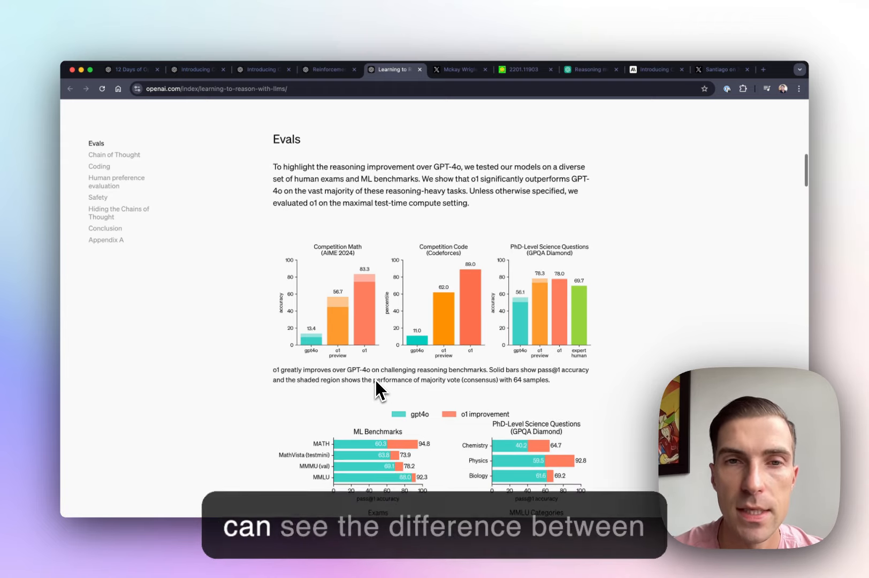
{"action": "mouse_move", "coordinate": [309, 343]}
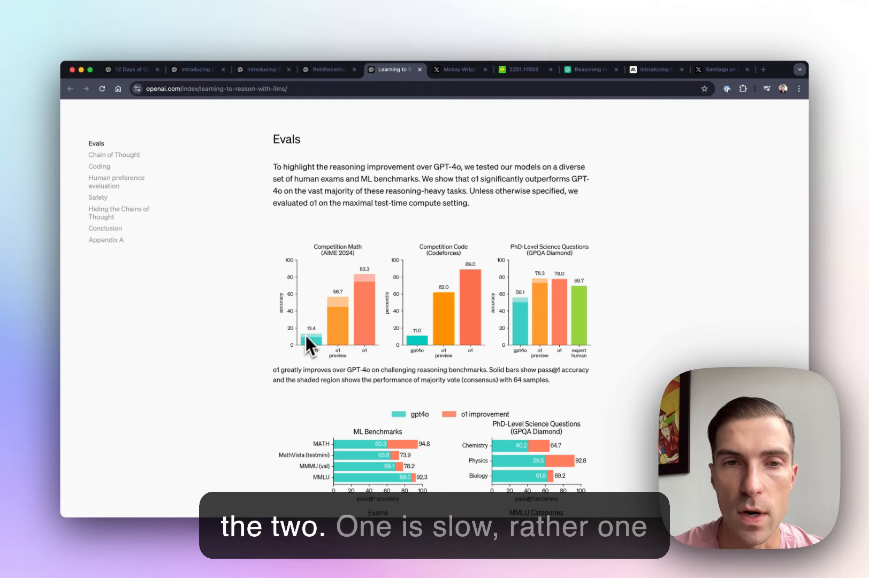
{"action": "mouse_move", "coordinate": [319, 347]}
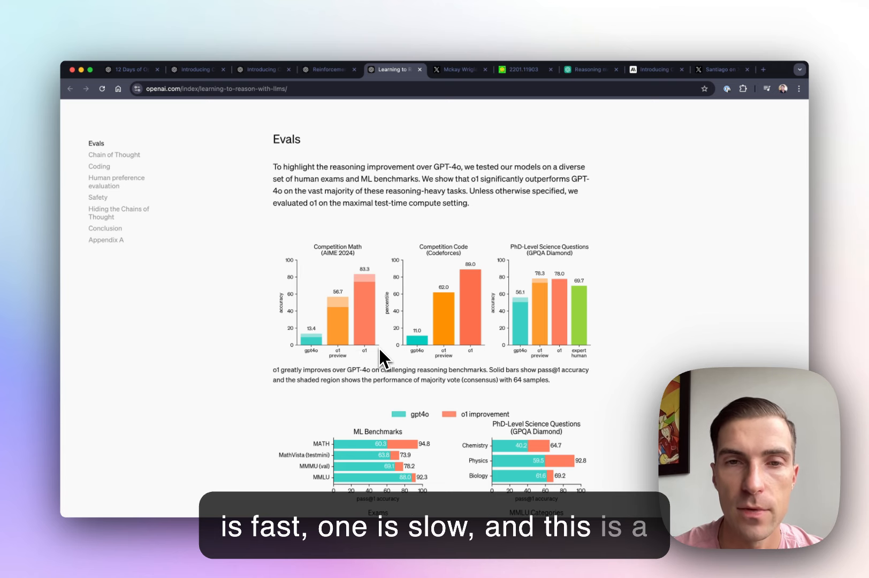
{"action": "scroll", "scroll_direction": "down", "scroll_amount": 3}
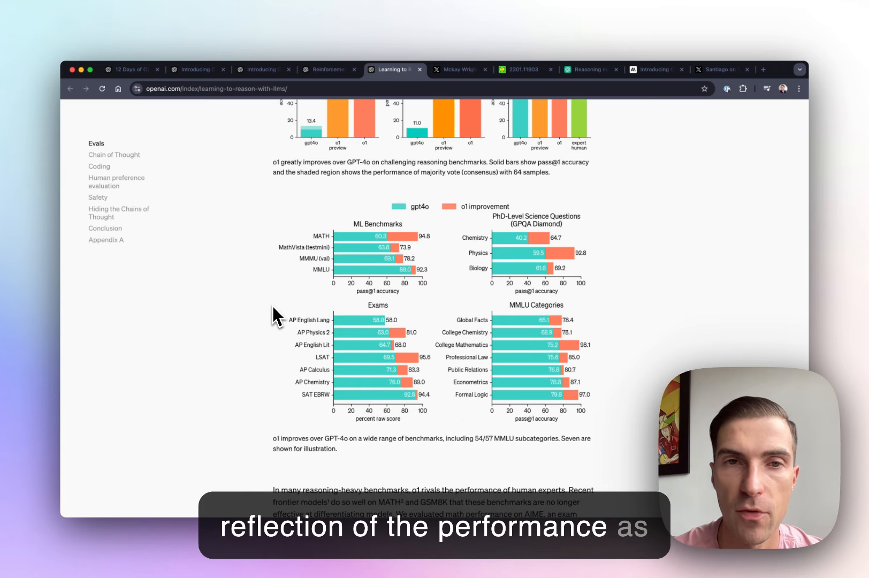
{"action": "scroll", "scroll_direction": "up", "scroll_amount": 3}
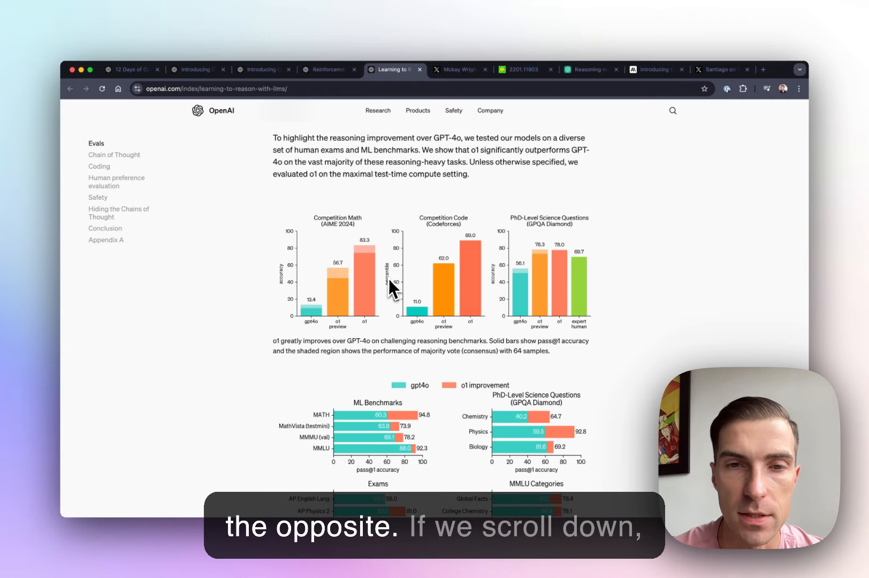
Check the arXiv 2201.11903 tab, then scroll the article to the Chain of Thought cipher examples
{"action": "scroll", "scroll_direction": "down", "scroll_amount": 3}
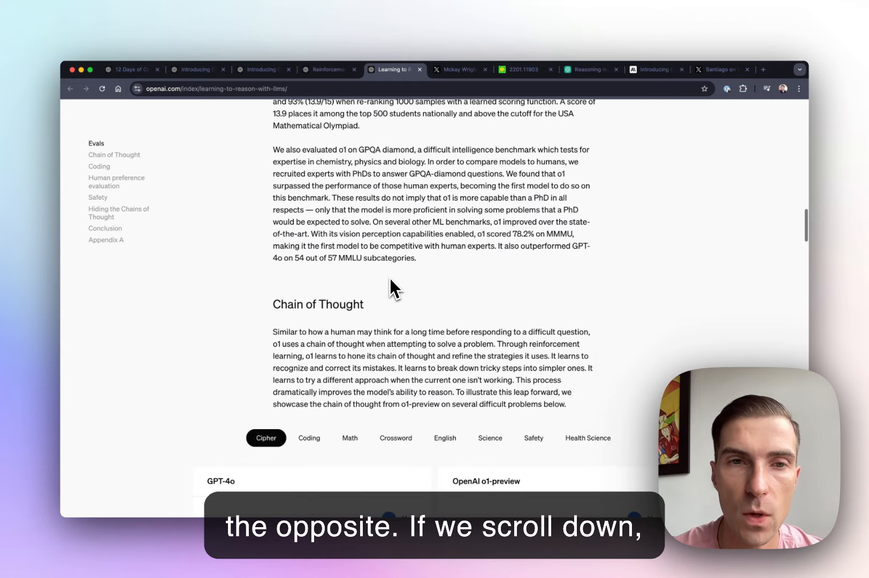
{"action": "scroll", "scroll_direction": "down", "scroll_amount": 3}
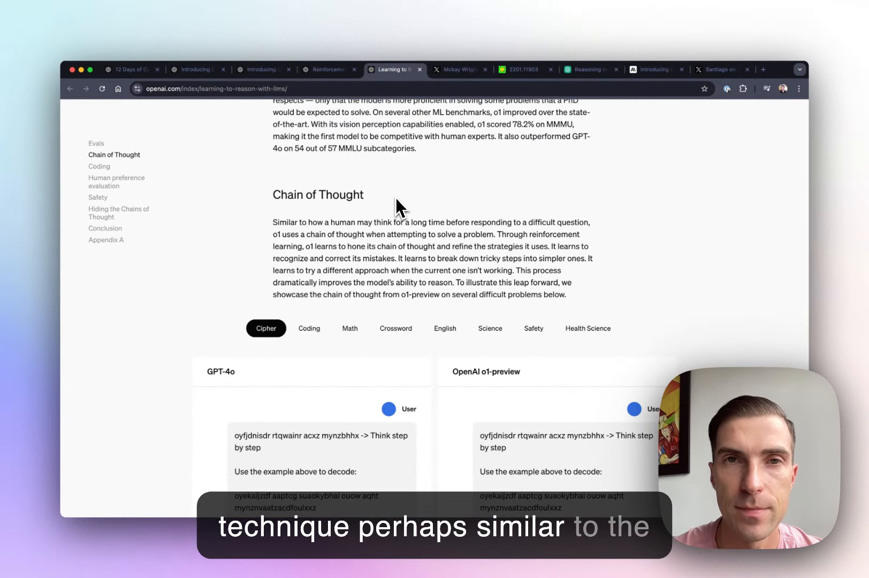
{"action": "left_click", "coordinate": [522, 69]}
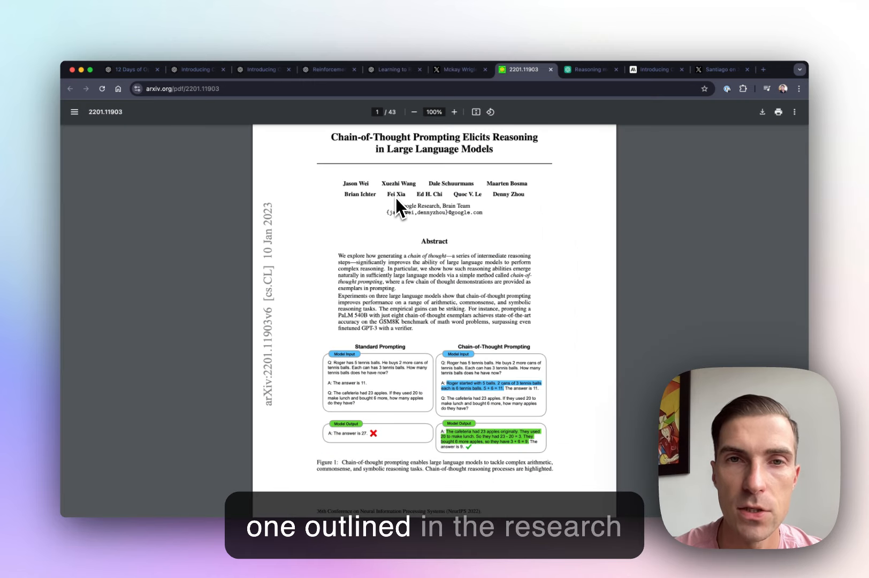
{"action": "mouse_move", "coordinate": [514, 227]}
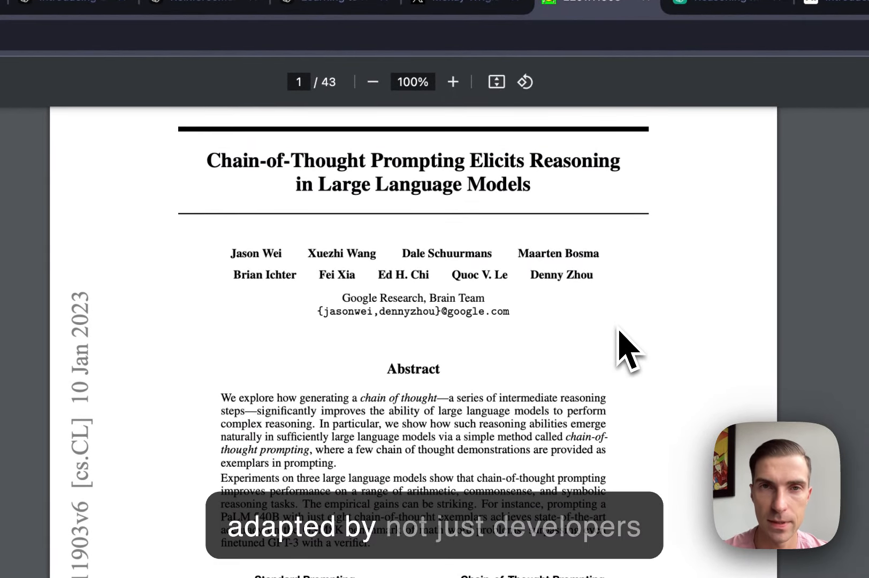
{"action": "left_click", "coordinate": [331, 2]}
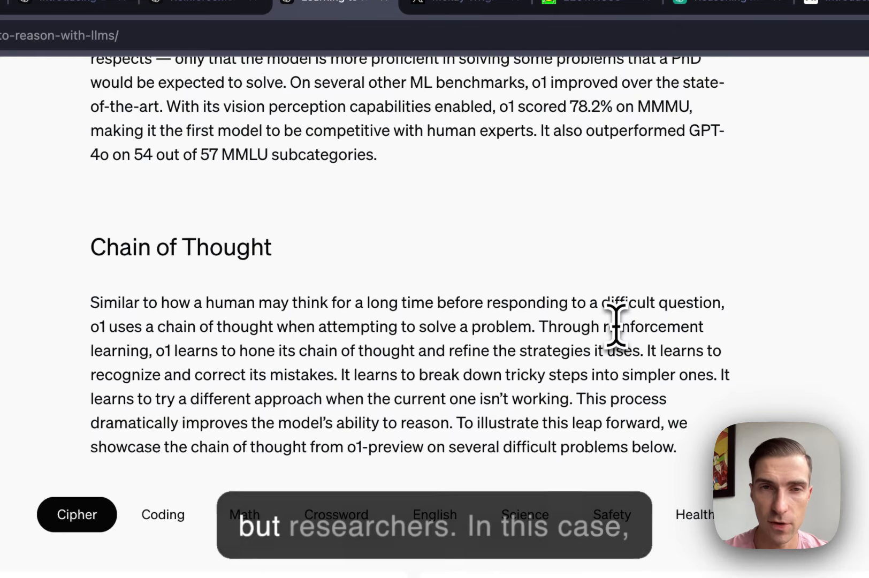
{"action": "scroll", "scroll_direction": "down", "scroll_amount": 3}
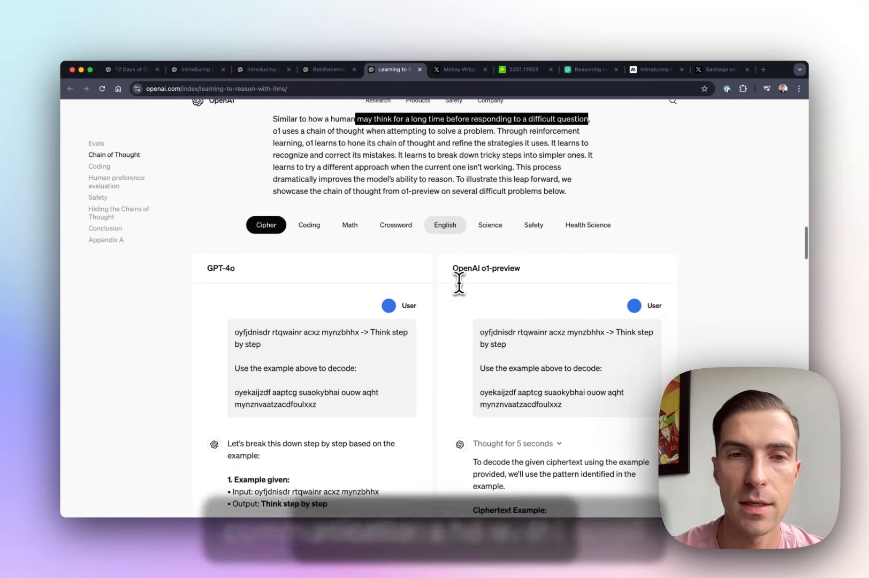
Scroll past the Coding and Human preference evaluation sections to 'Hiding the Chains of Thought'
{"action": "scroll", "scroll_direction": "down", "scroll_amount": 3}
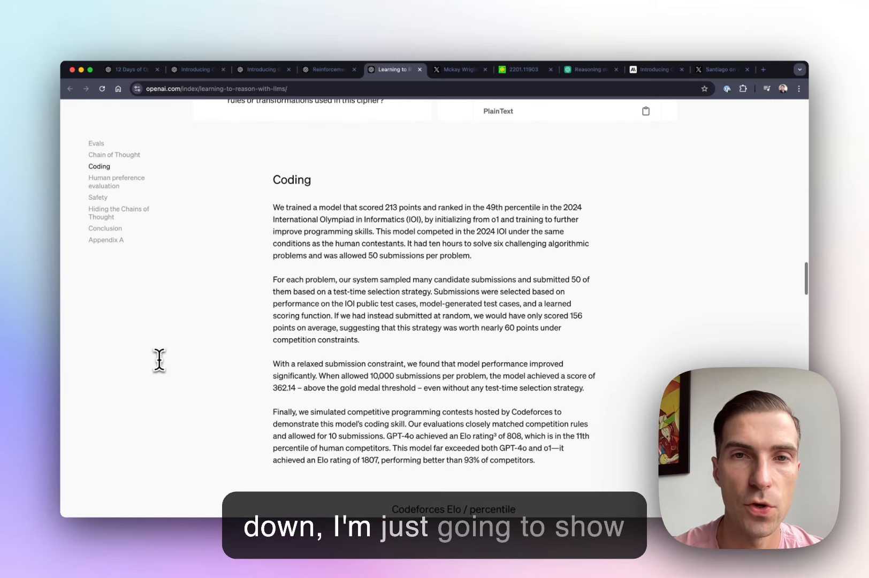
{"action": "scroll", "scroll_direction": "down", "scroll_amount": 3}
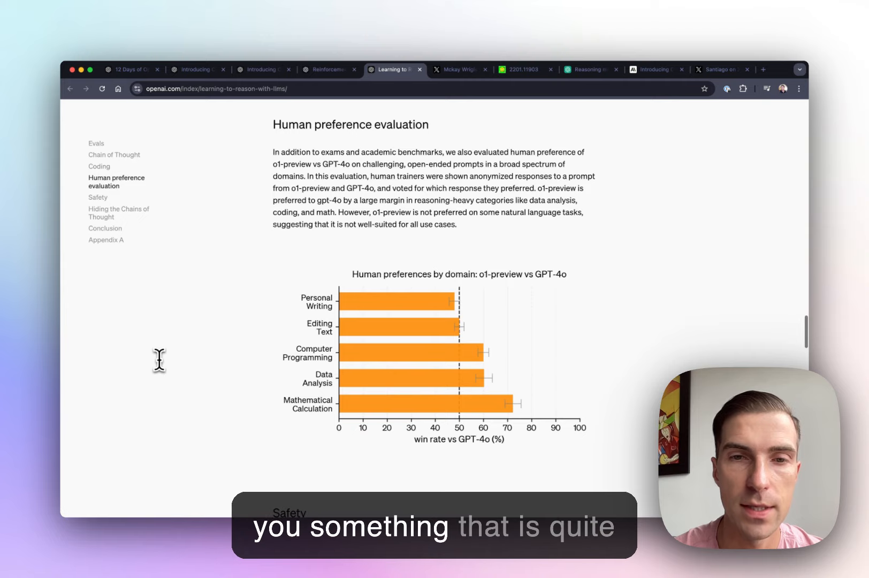
{"action": "scroll", "scroll_direction": "down", "scroll_amount": 3}
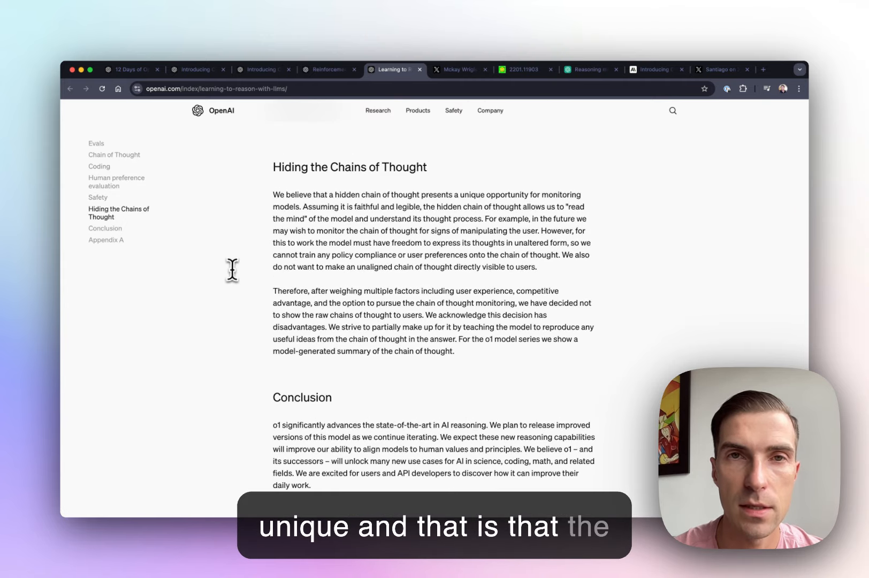
{"action": "scroll", "scroll_direction": "down", "scroll_amount": 3}
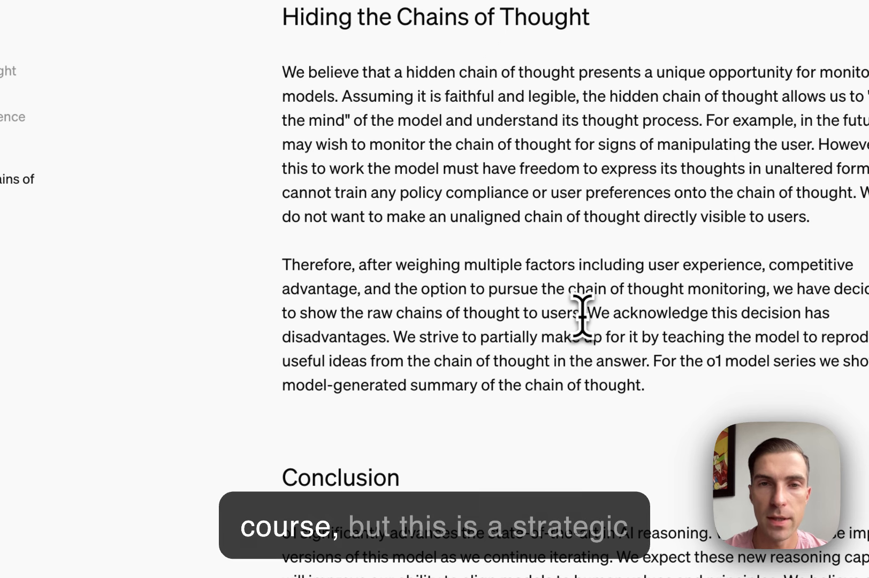
Select the 'Therefore, after weighing multiple factors…' sentence, then switch to Mckay Wrigley's X post
{"action": "left_click_drag", "start_coordinate": [283, 264], "coordinate": [586, 312]}
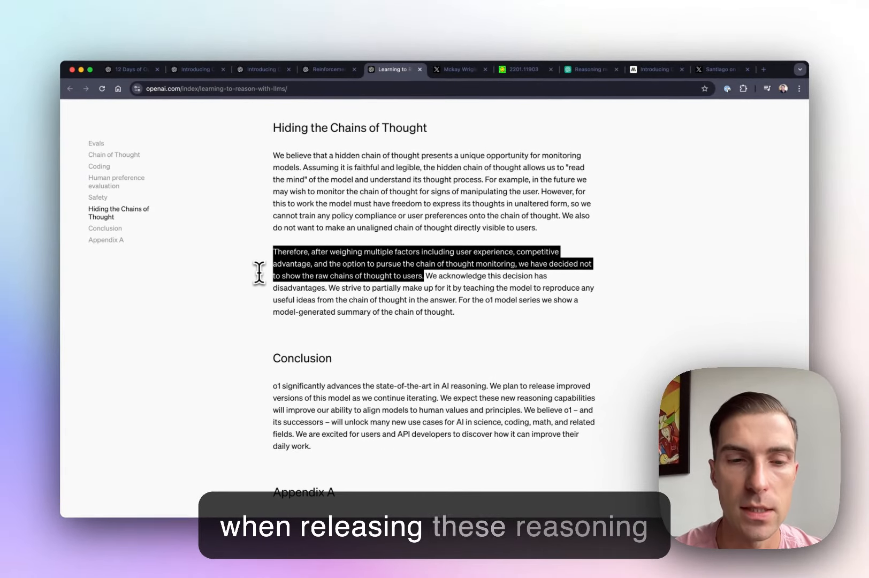
{"action": "left_click", "coordinate": [461, 69]}
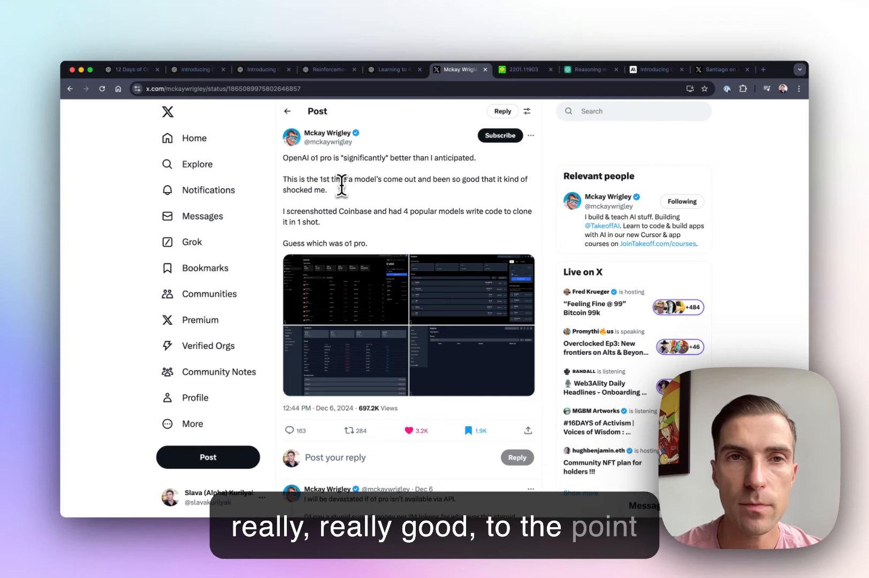
{"action": "mouse_move", "coordinate": [327, 134]}
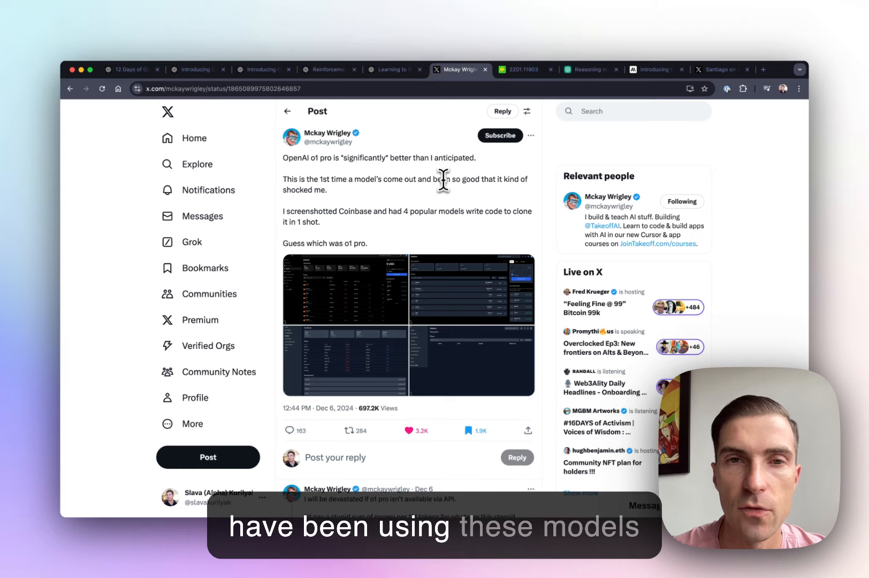
{"action": "mouse_move", "coordinate": [413, 201]}
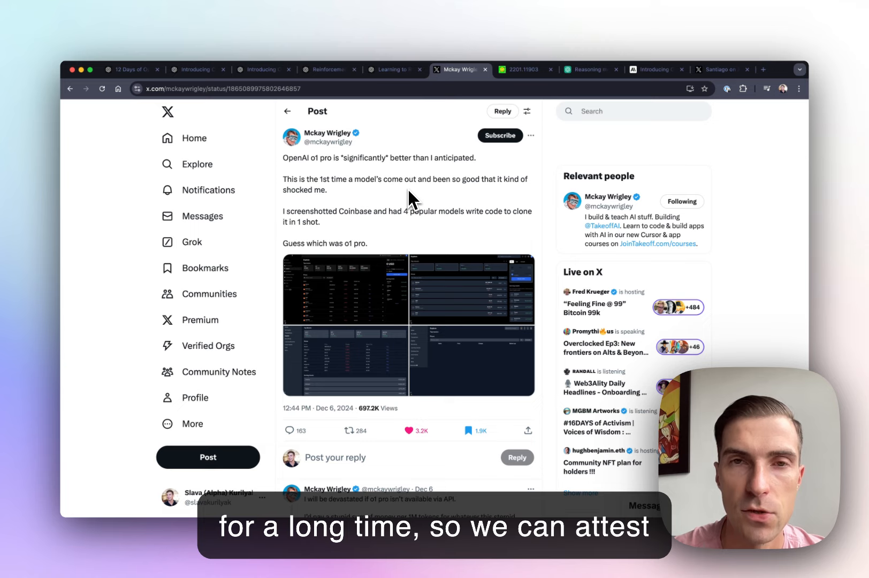
{"action": "mouse_move", "coordinate": [377, 235]}
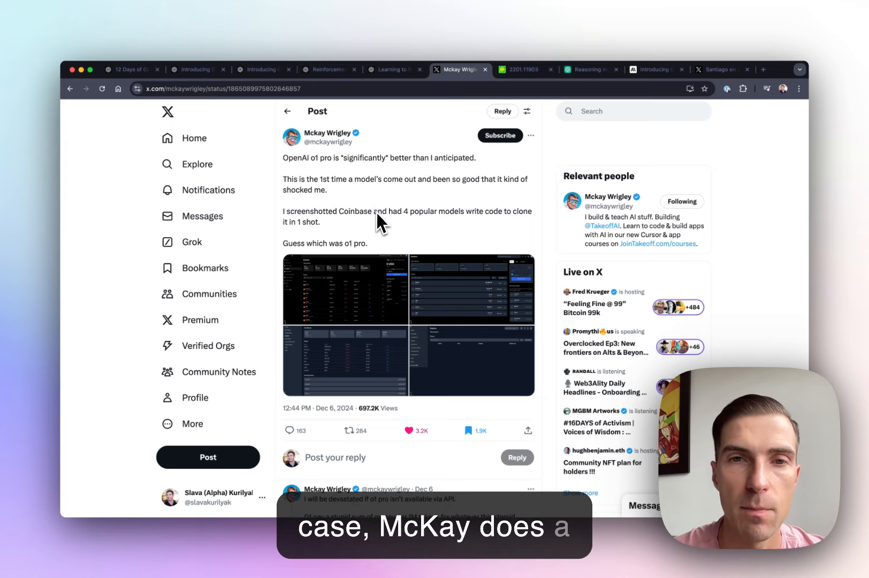
{"action": "mouse_move", "coordinate": [424, 339]}
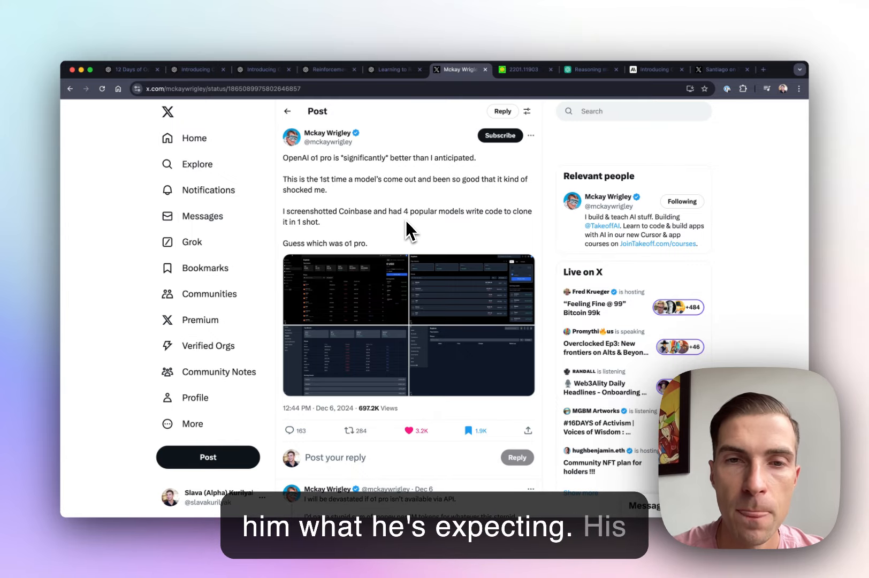
{"action": "scroll", "scroll_direction": "down", "scroll_amount": 3}
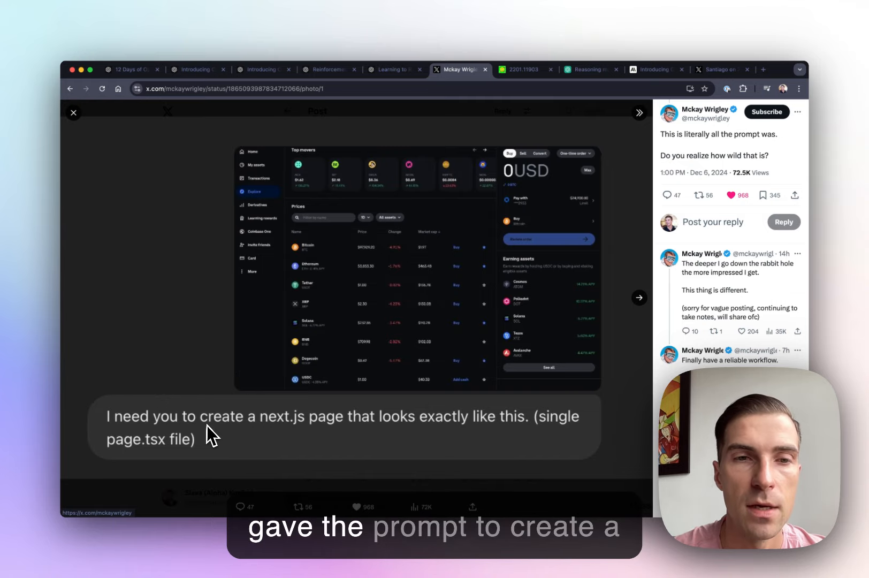
{"action": "mouse_move", "coordinate": [310, 435]}
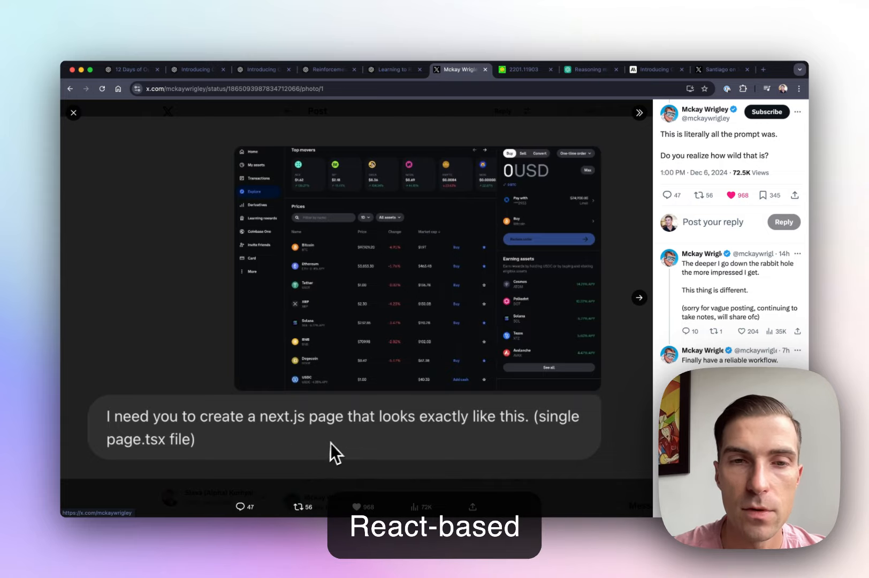
{"action": "mouse_move", "coordinate": [418, 435]}
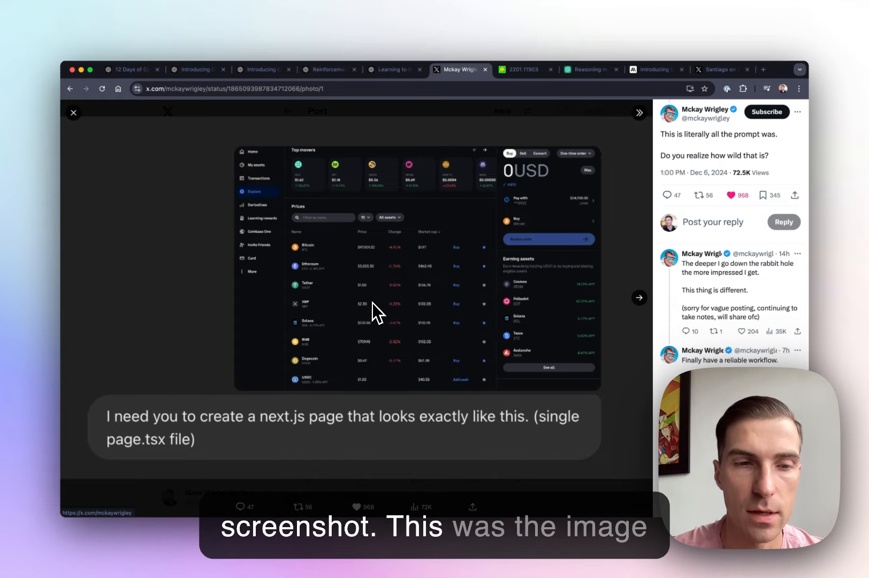
{"action": "mouse_move", "coordinate": [378, 200]}
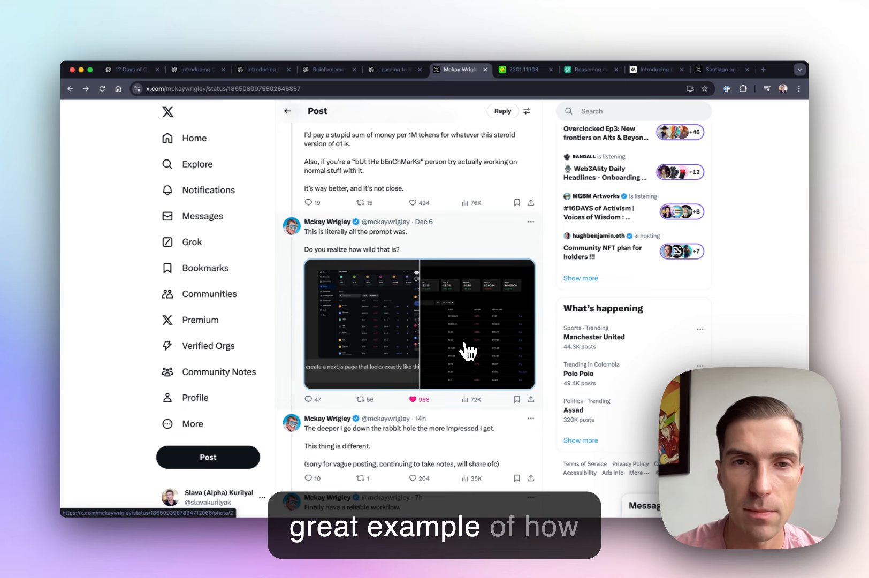
Scroll down Mckay Wrigley's thread to the 'Finally have a reliable workflow' o1 pro reply
{"action": "scroll", "scroll_direction": "down", "scroll_amount": 3}
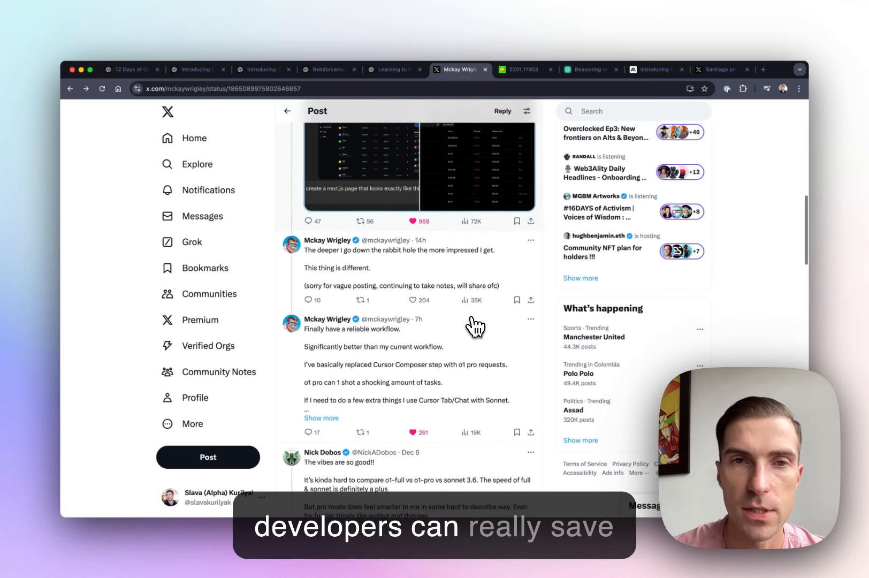
{"action": "scroll", "scroll_direction": "down", "scroll_amount": 3}
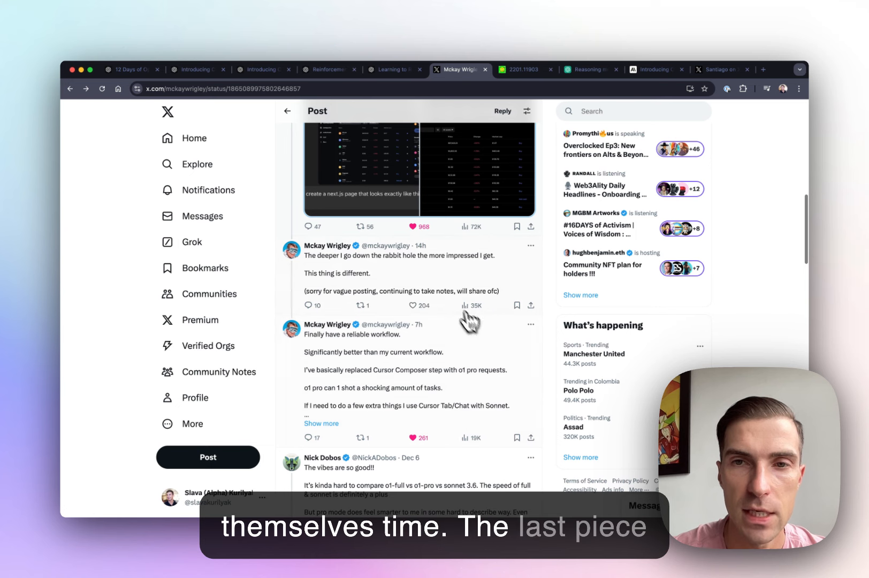
{"action": "scroll", "scroll_direction": "down", "scroll_amount": 3}
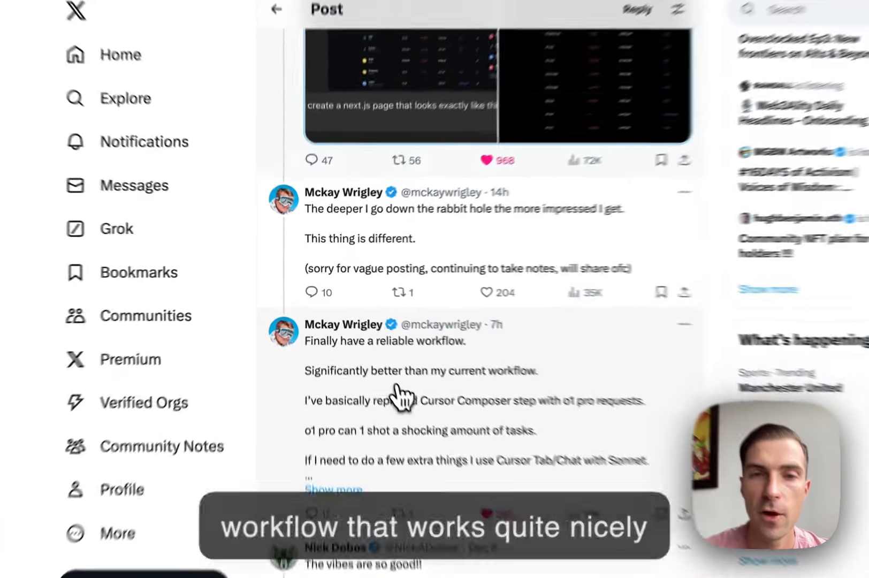
{"action": "scroll", "scroll_direction": "down", "scroll_amount": 3}
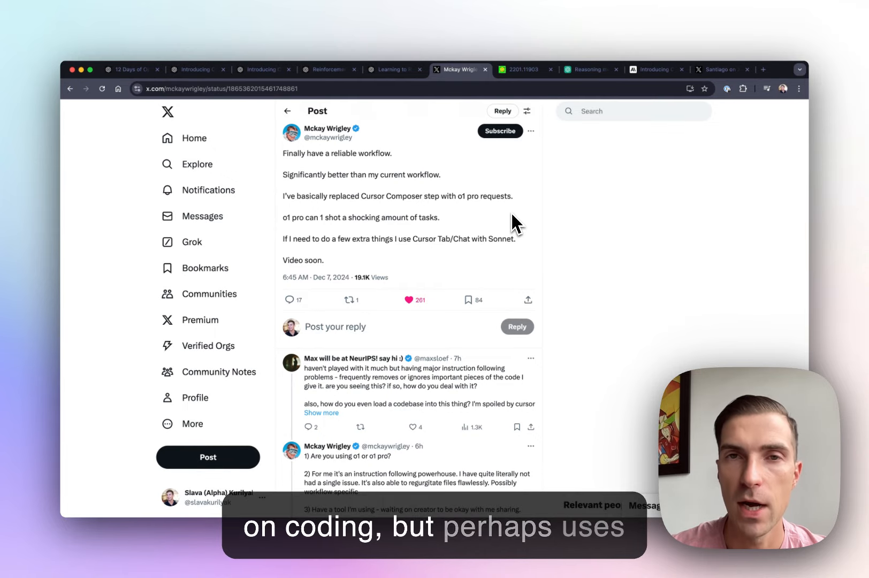
Switch to the OpenAI Platform 'Reasoning models' guide listing o1-preview and o1-mini
{"action": "double_click", "coordinate": [560, 337]}
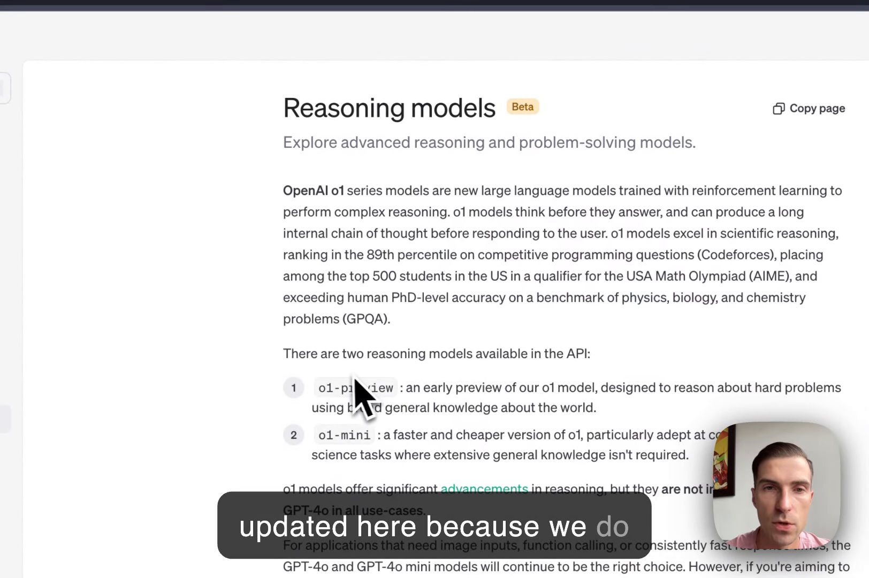
Scroll the reasoning guide to Advice on prompting and highlight the RAG extra-context tip
{"action": "double_click", "coordinate": [354, 387]}
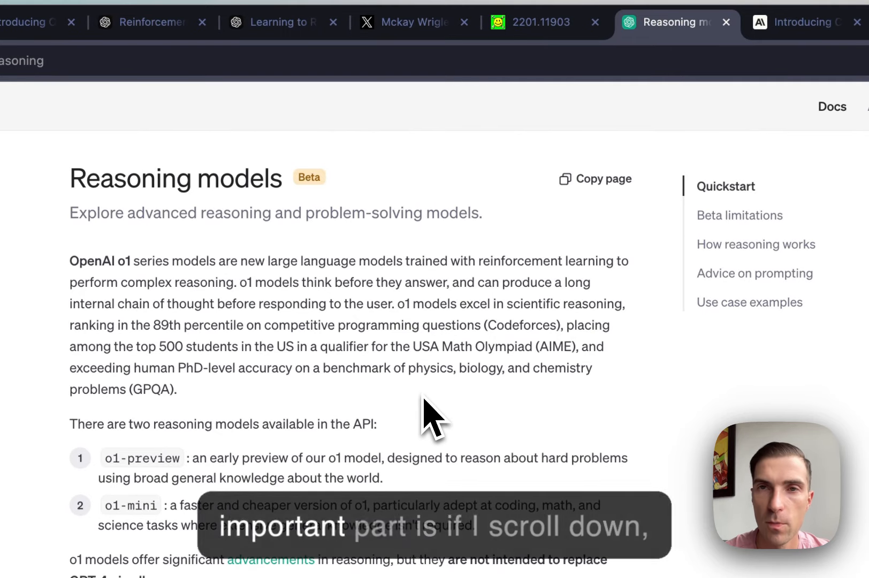
{"action": "scroll", "scroll_direction": "down", "scroll_amount": 3}
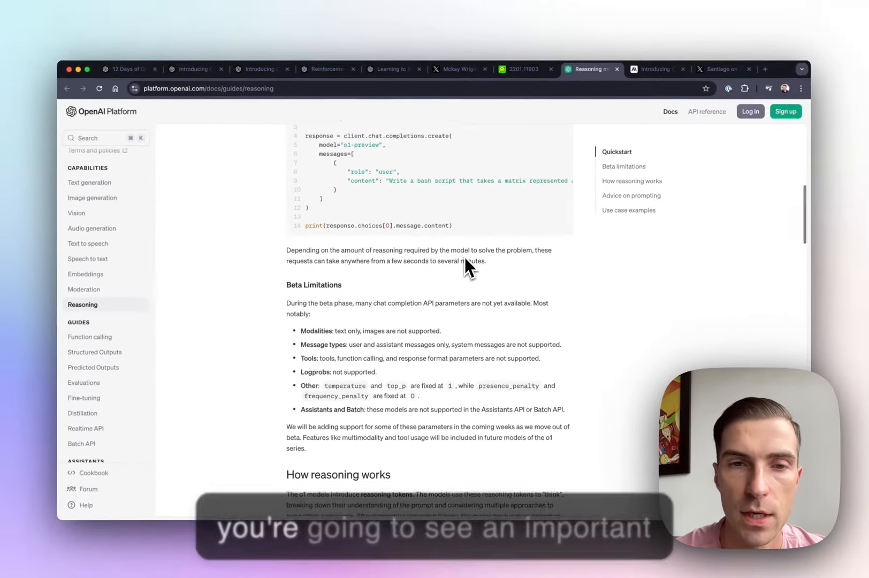
{"action": "scroll", "scroll_direction": "down", "scroll_amount": 3}
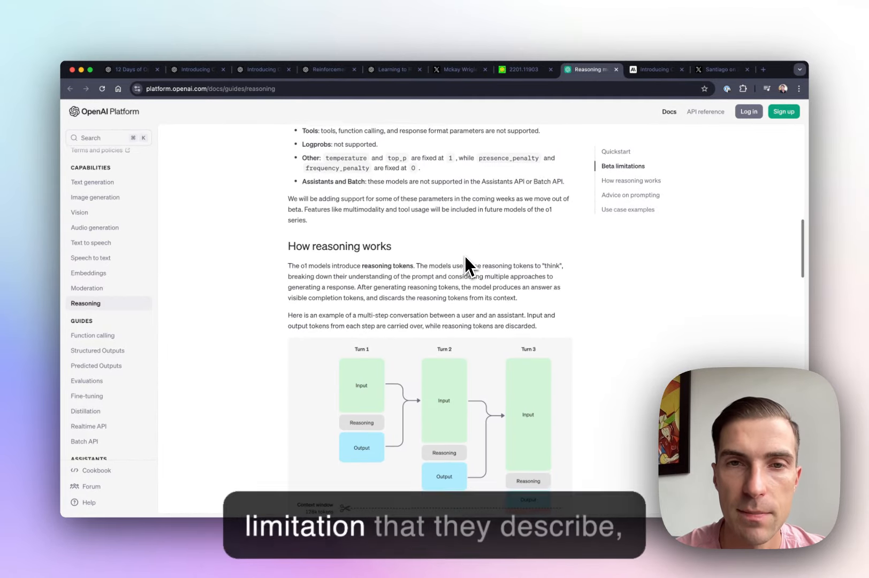
{"action": "scroll", "scroll_direction": "down", "scroll_amount": 3}
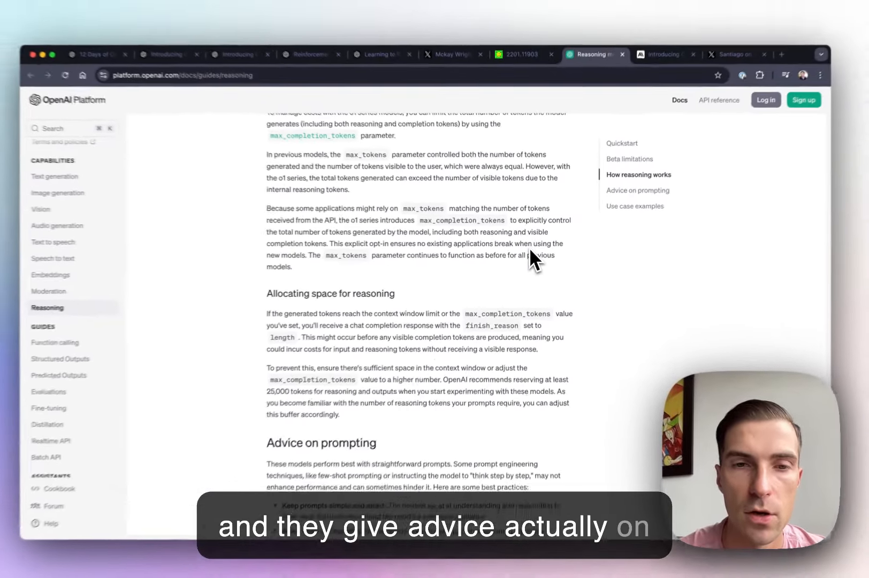
{"action": "scroll", "scroll_direction": "down", "scroll_amount": 3}
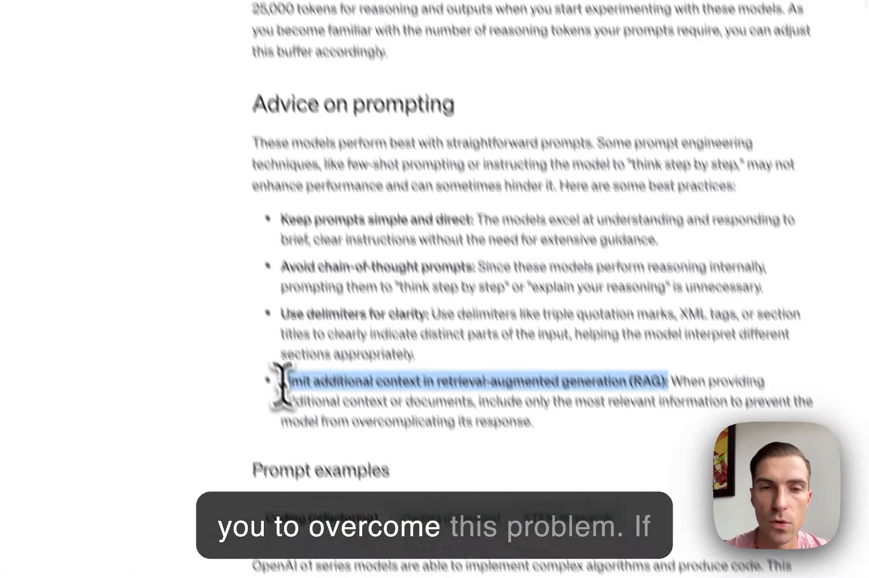
Switch to Anthropic's 'Introducing Contextual Retrieval' article
{"action": "scroll", "scroll_direction": "down", "scroll_amount": 3}
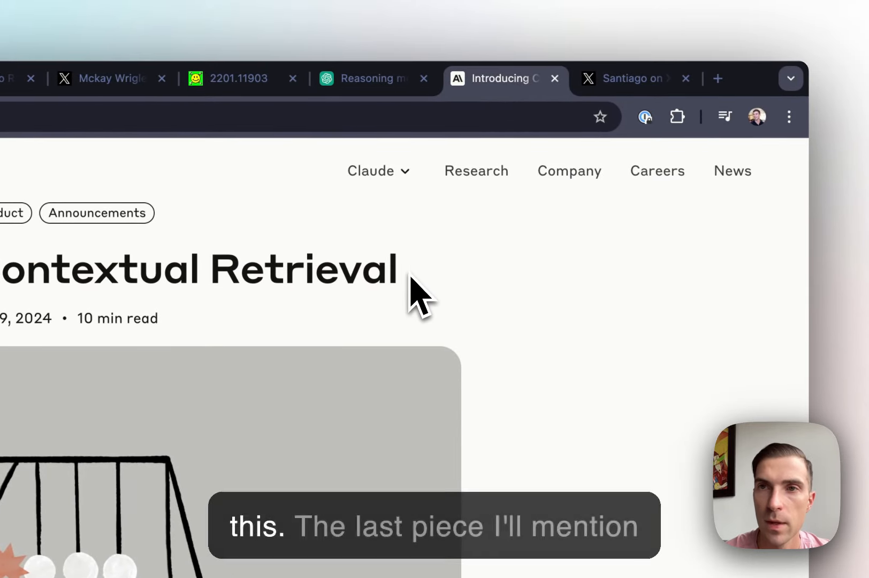
{"action": "left_click", "coordinate": [632, 78]}
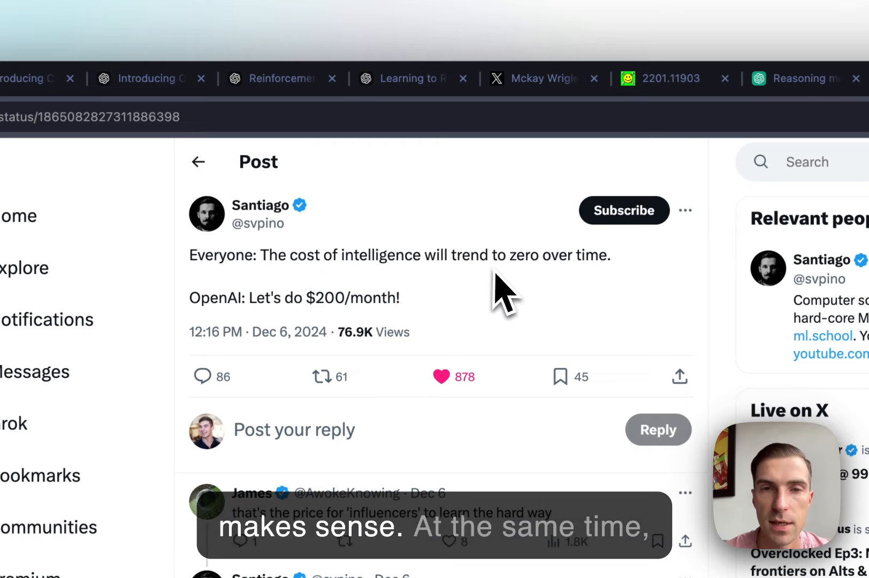
{"action": "mouse_move", "coordinate": [583, 315]}
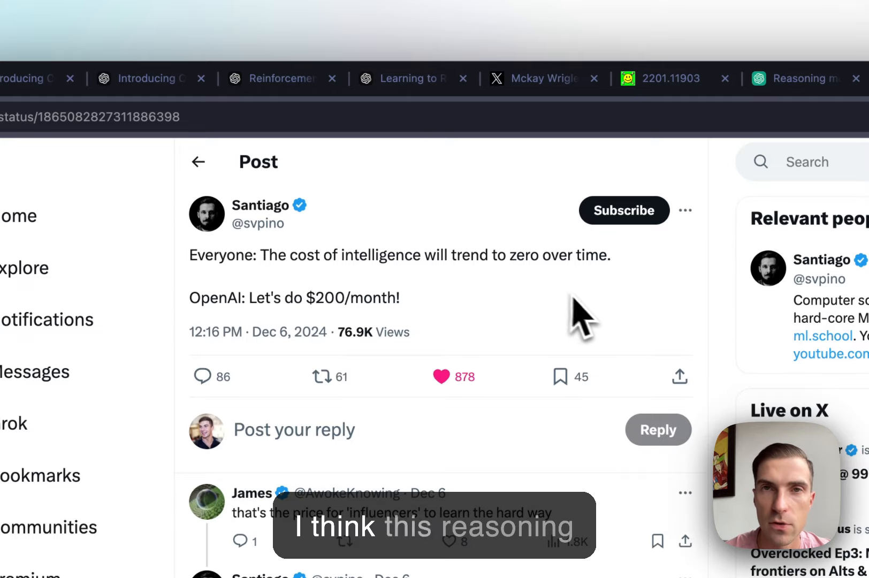